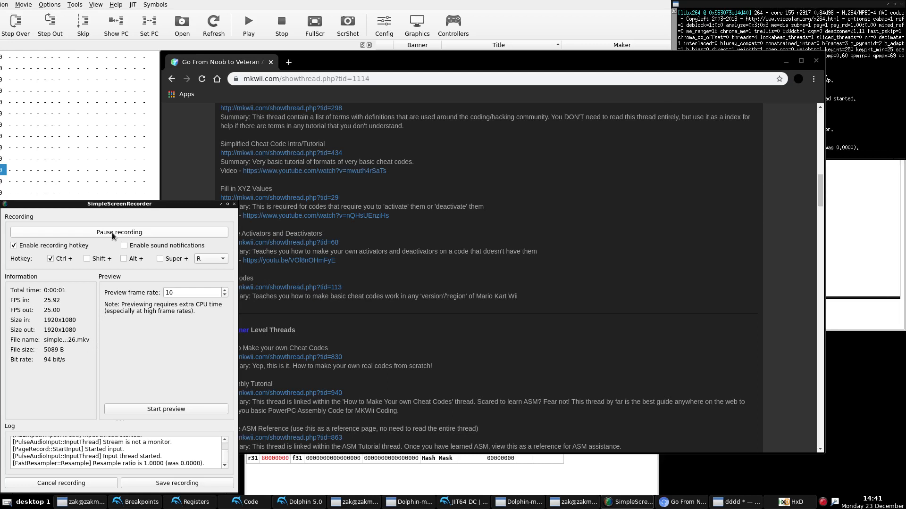
mouse_move(577, 384)
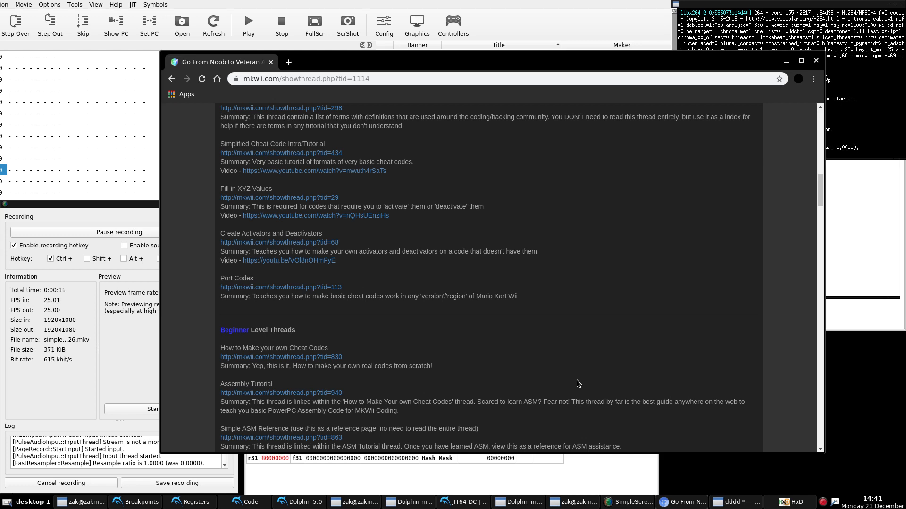
- Locate the Port Codes entry in the Noob Level list and open its thread in a new tab
scroll("up", 3)
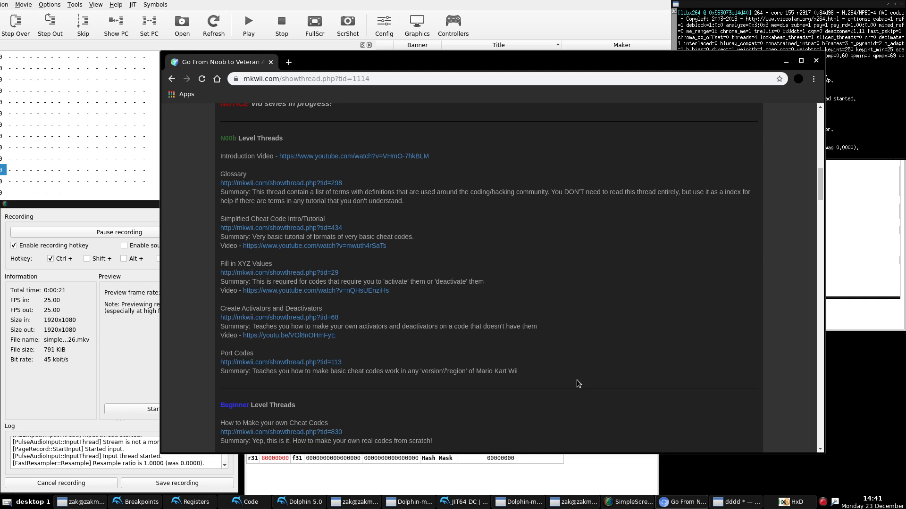
double_click(227, 353)
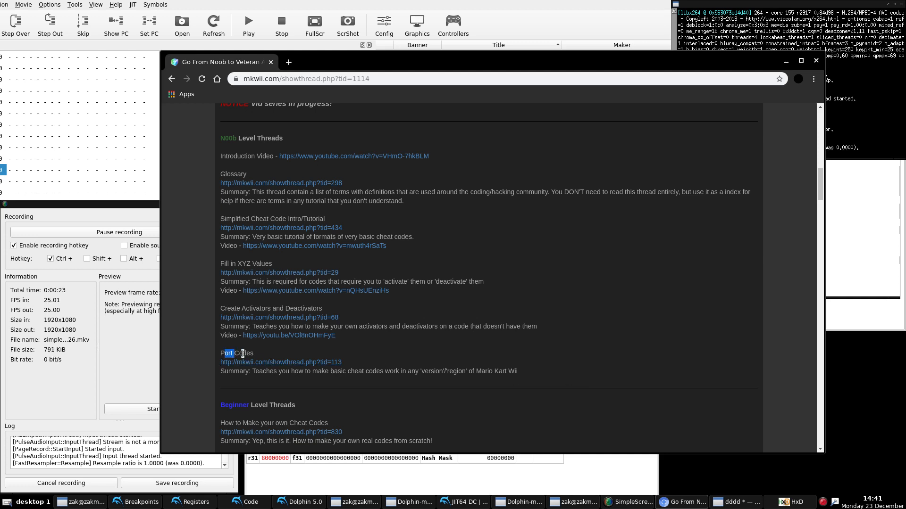
scroll("down", 3)
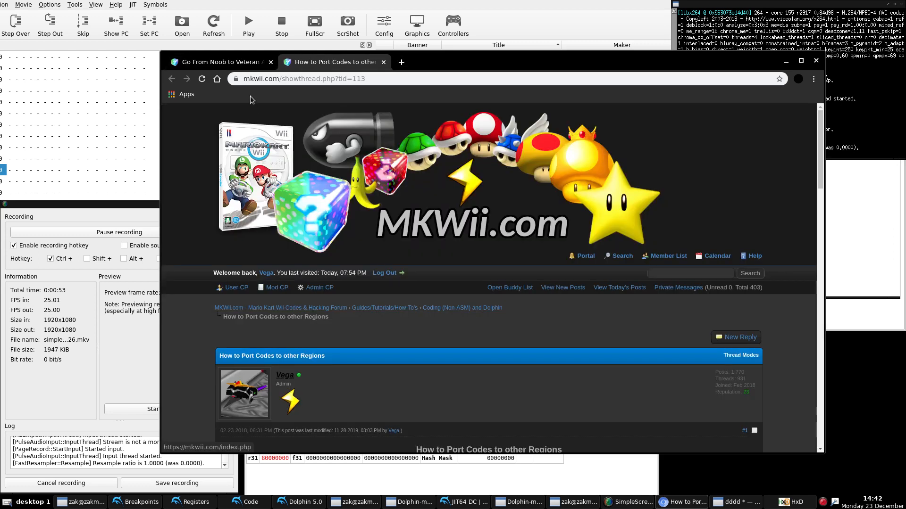
- Return to the Go From Noob to Veteran thread and scroll through its Noob Level tutorial list
left_click(220, 62)
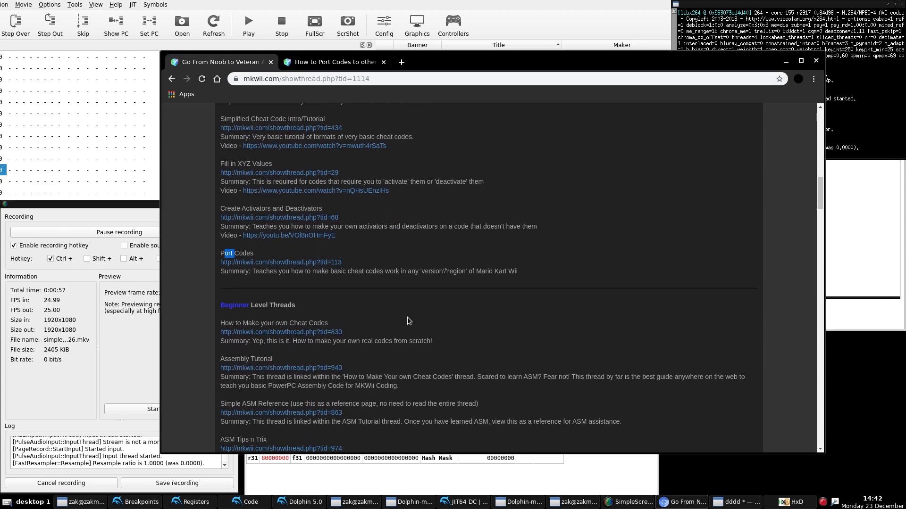
scroll("down", 3)
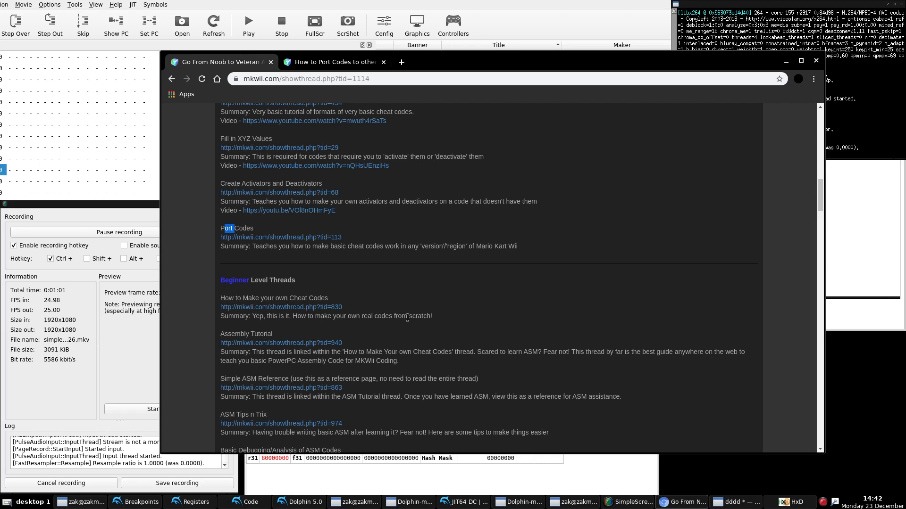
scroll("up", 3)
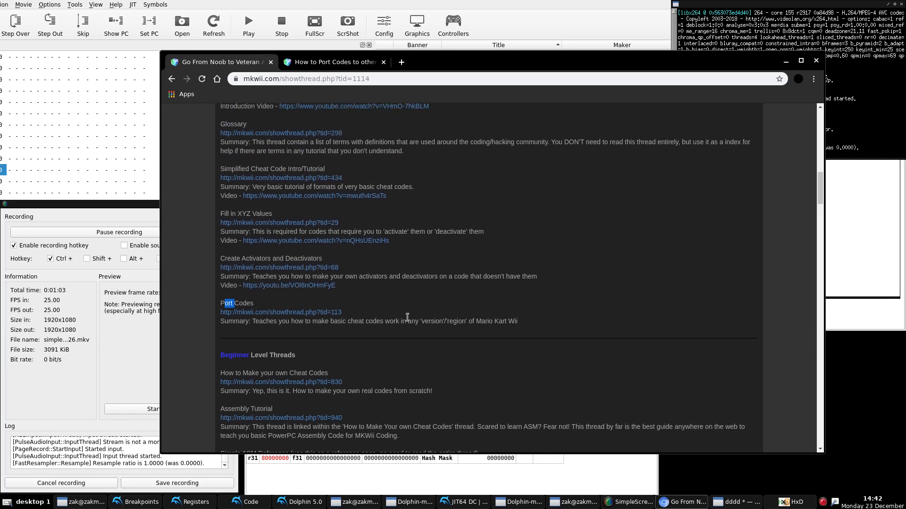
scroll("up", 3)
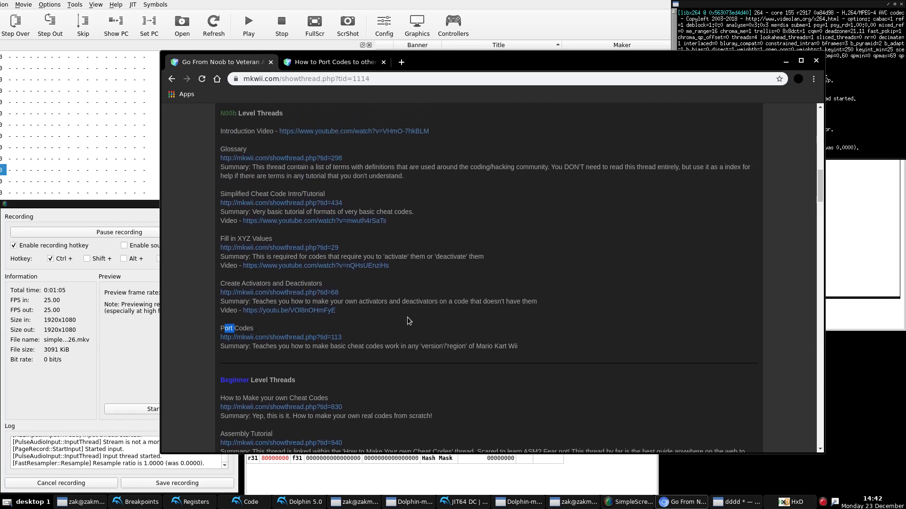
scroll("up", 3)
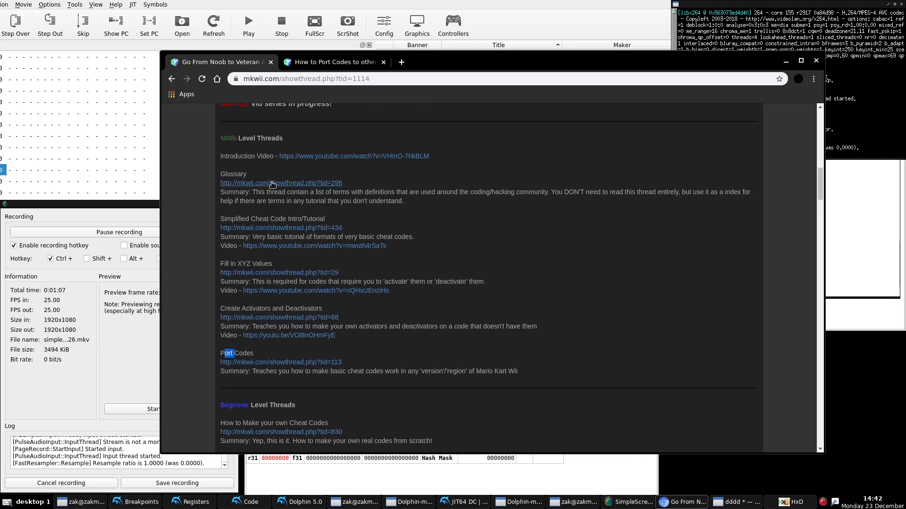
mouse_move(457, 250)
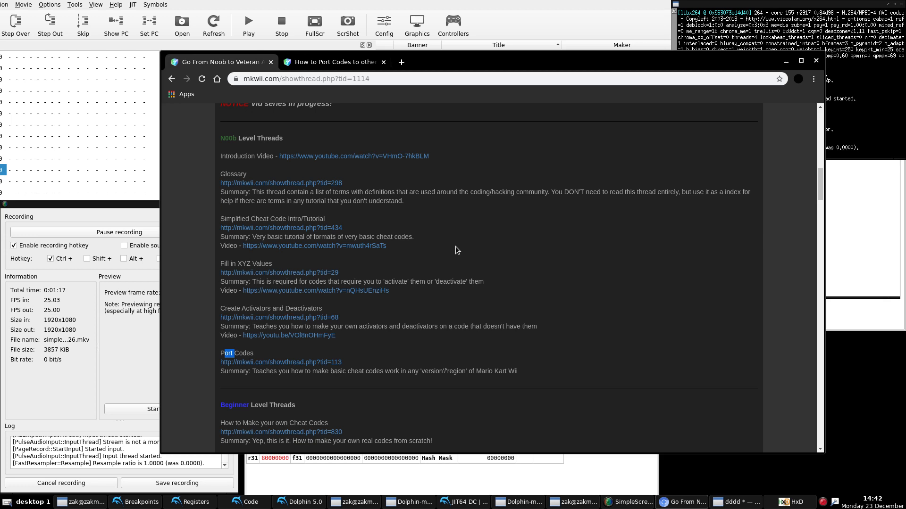
scroll("down", 3)
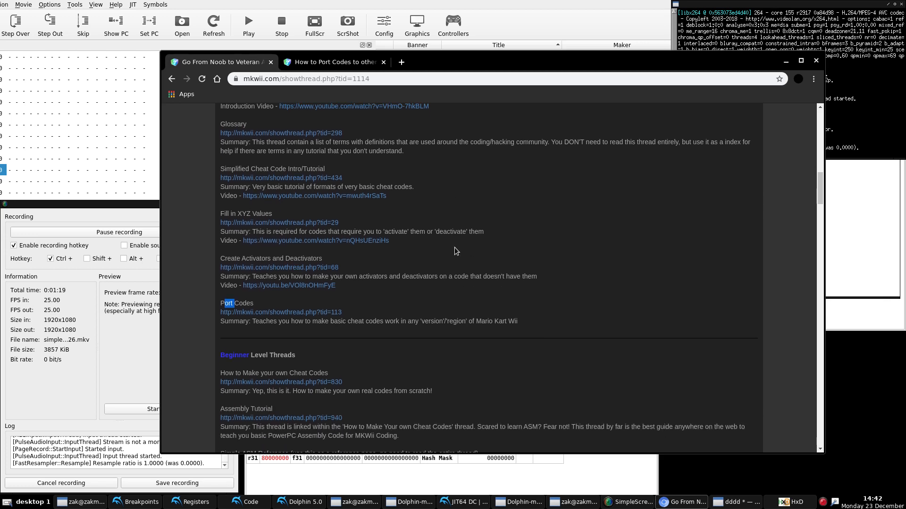
scroll("up", 3)
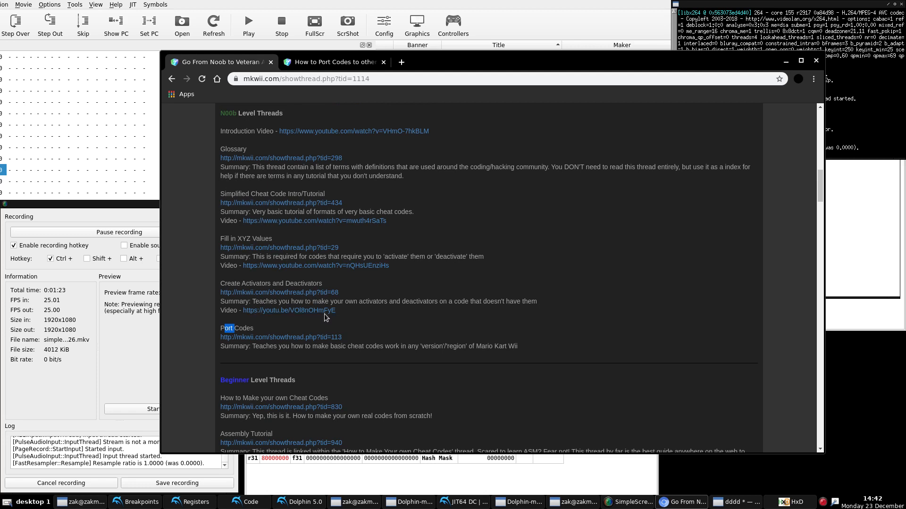
mouse_move(378, 327)
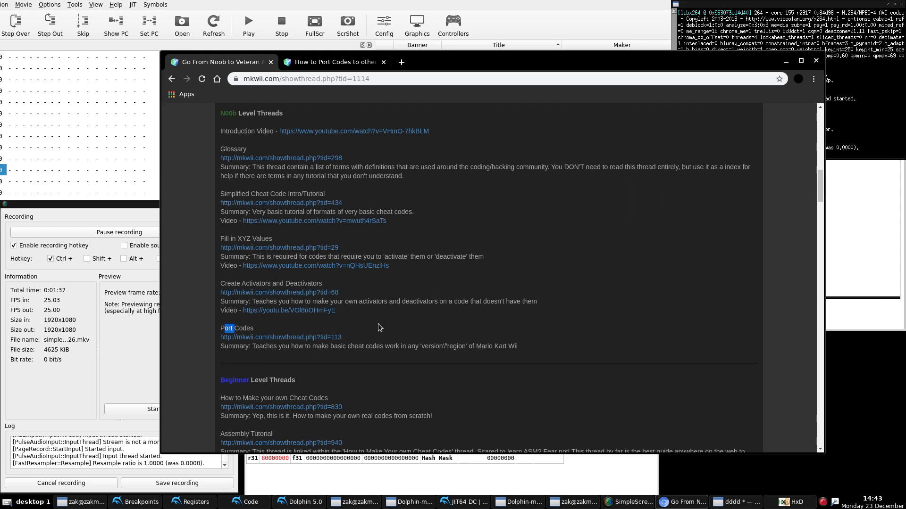
mouse_move(346, 93)
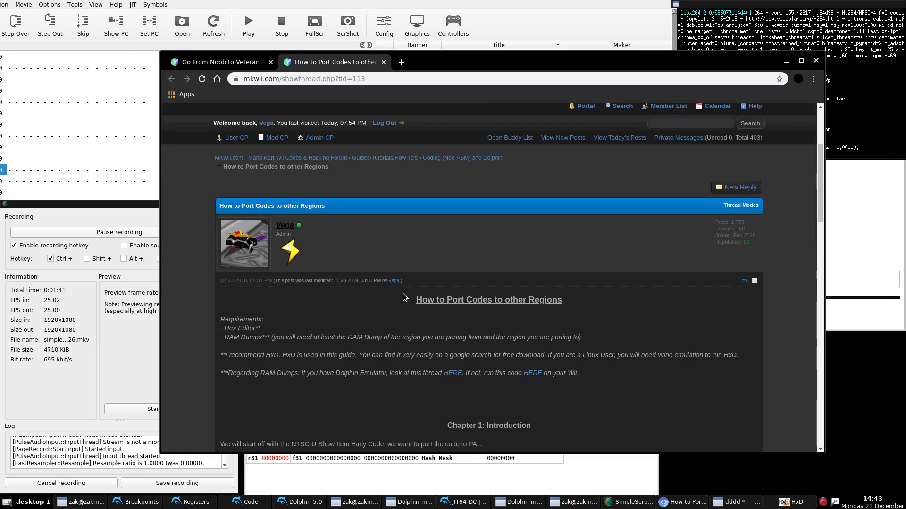
- Read the porting guide down to Chapter 2 and highlight its three NTSC-U Show Item Early code lines
scroll("down", 3)
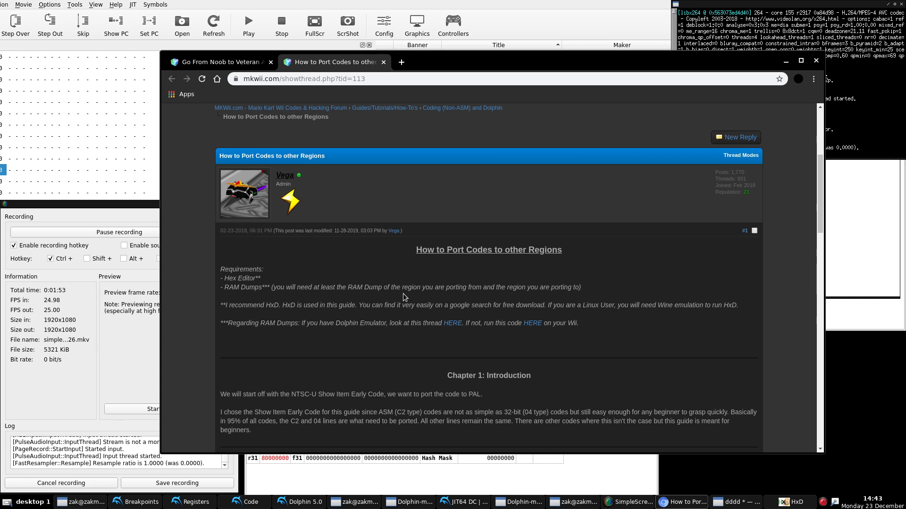
scroll("down", 3)
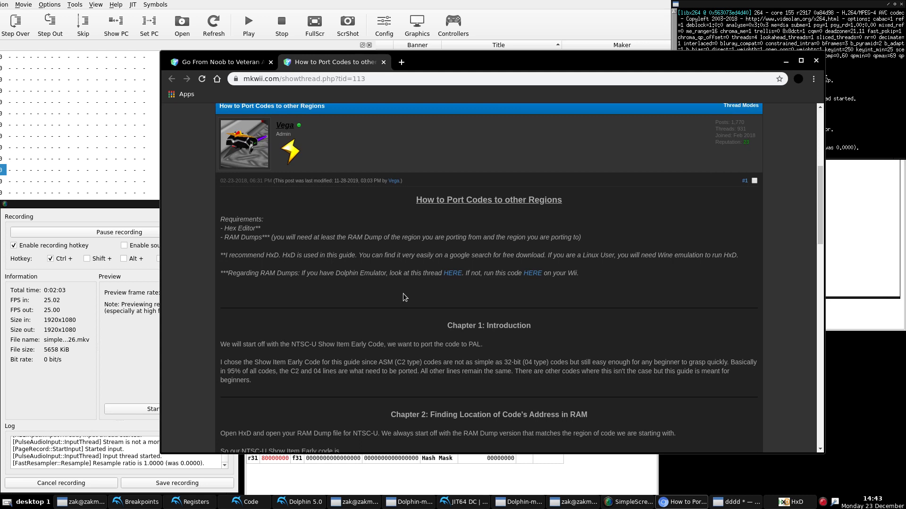
scroll("down", 3)
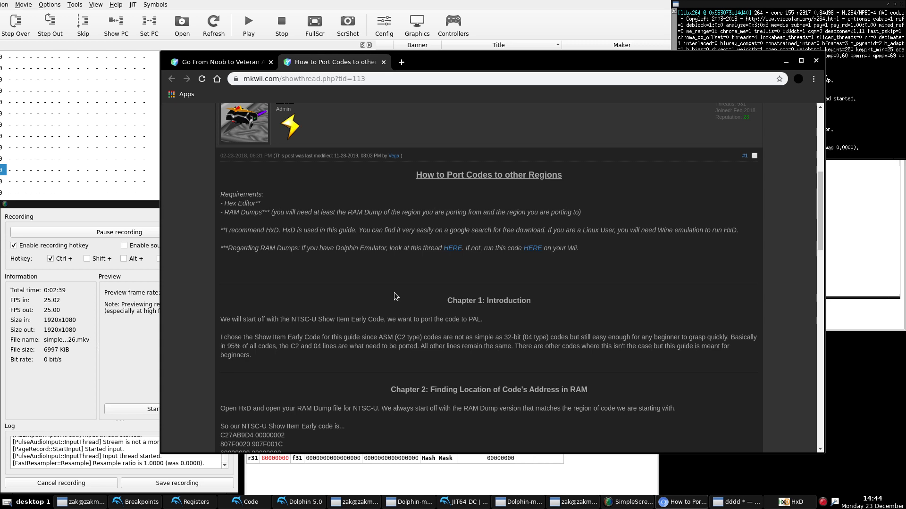
scroll("down", 3)
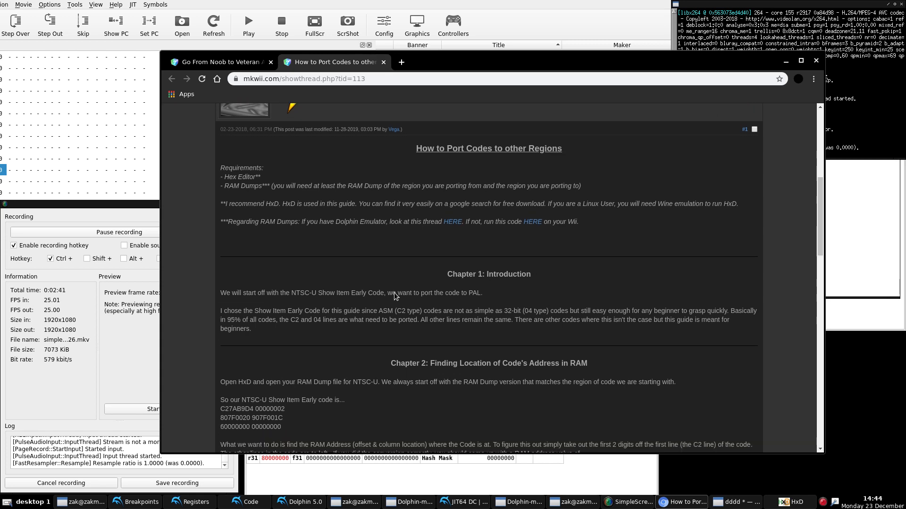
scroll("down", 3)
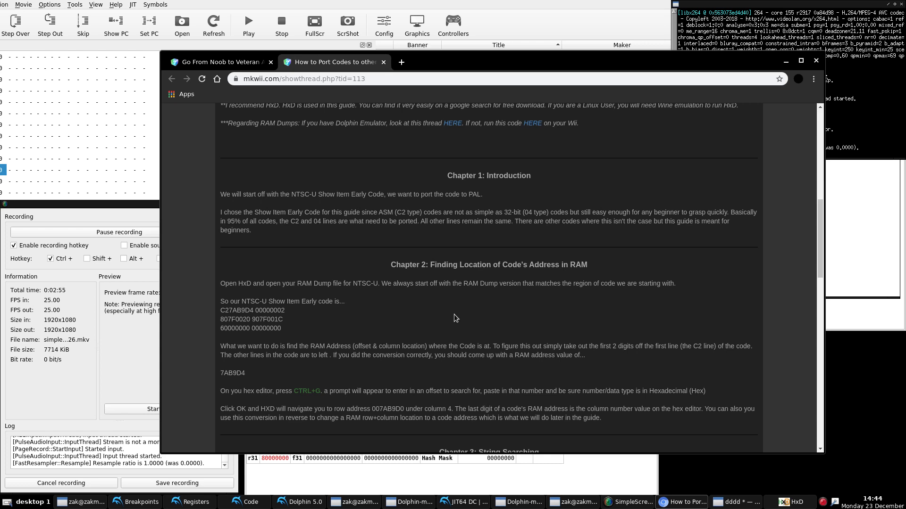
scroll("up", 3)
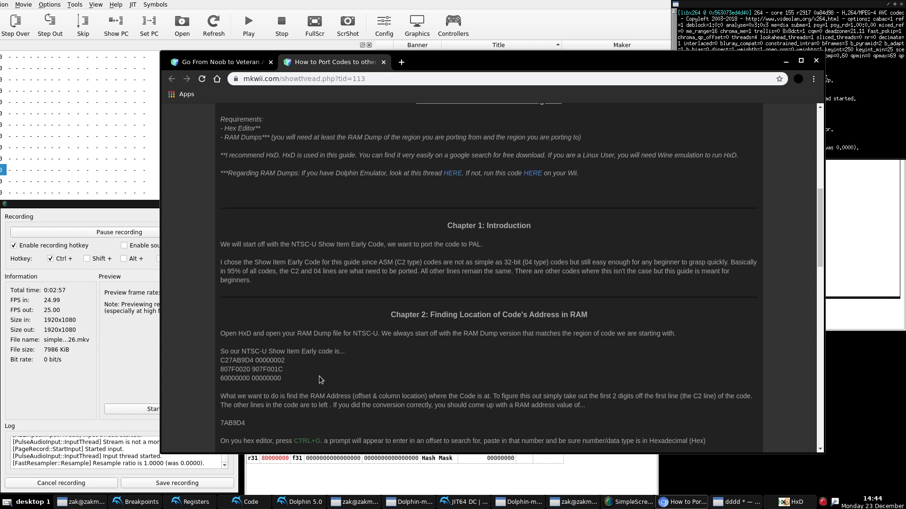
scroll("down", 3)
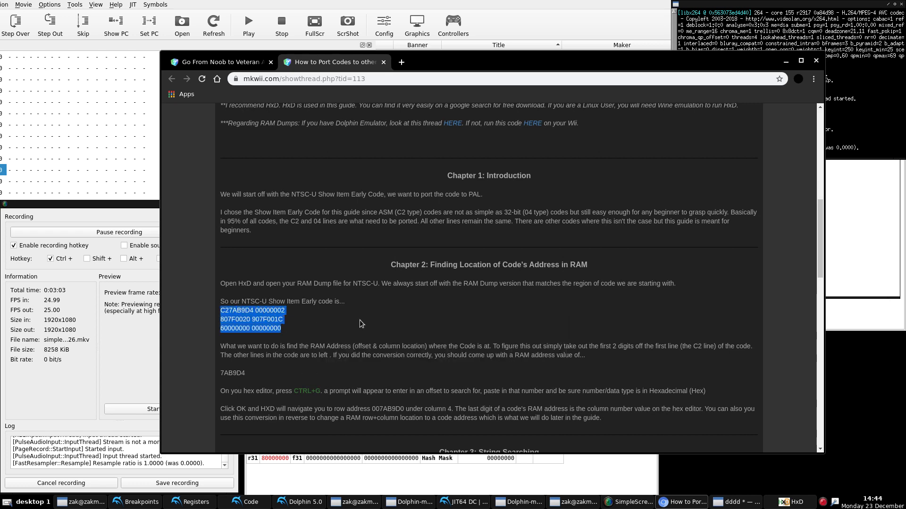
- Paste the Show Item Early code into KWrite, label it NTSC-U and note address 807AB9D4 beneath it
left_click(735, 501)
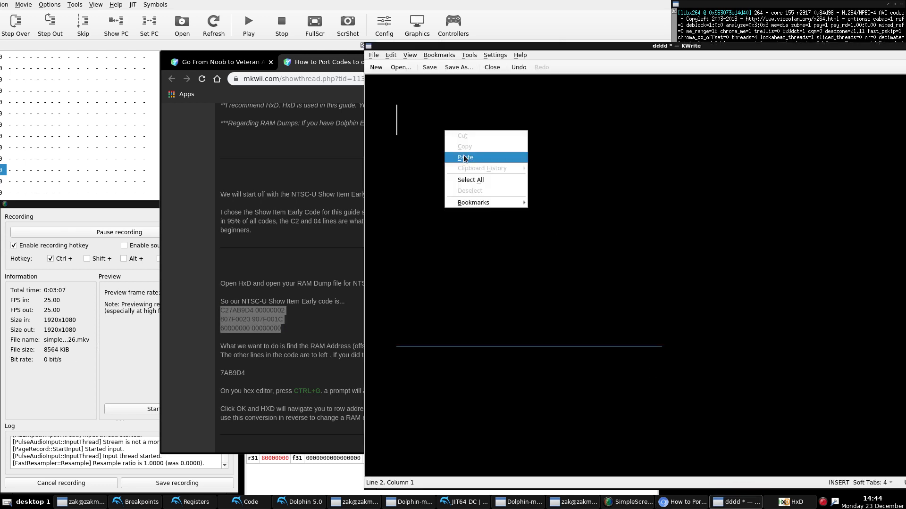
left_click(465, 157)
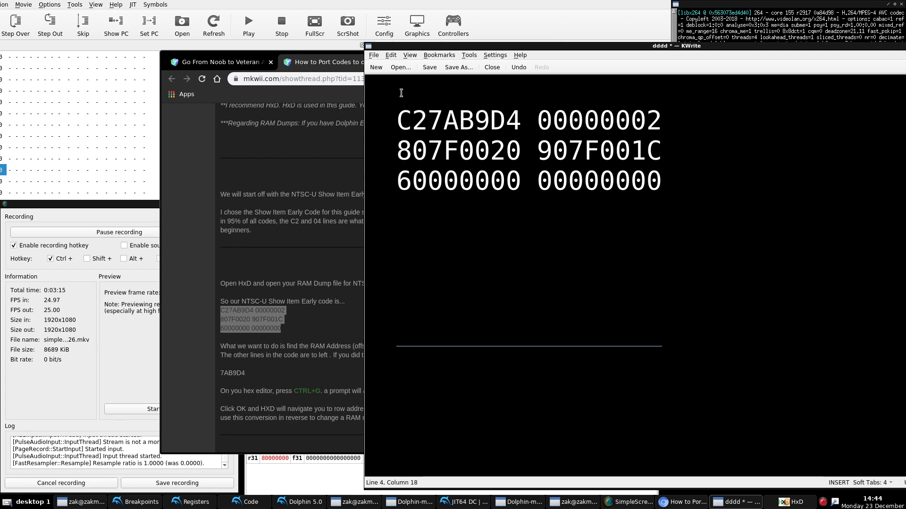
type("NTSC")
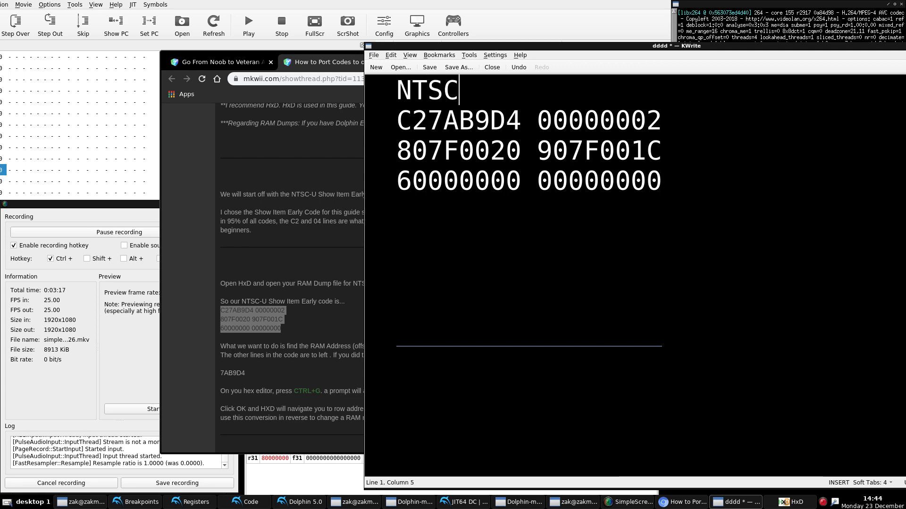
type("-U")
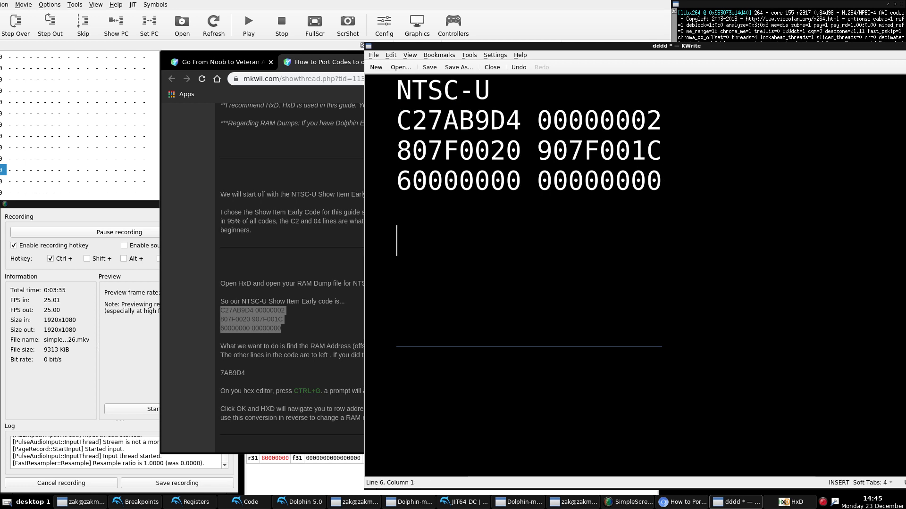
type("807AB9D4")
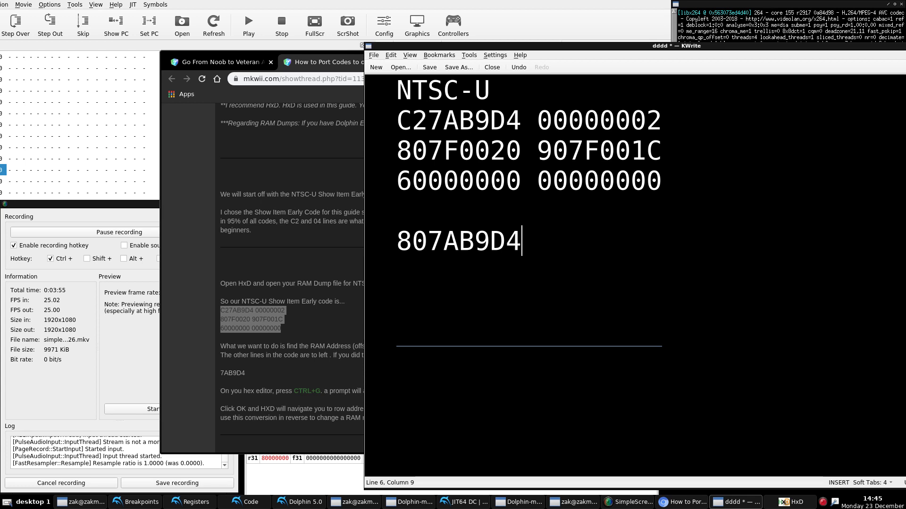
mouse_move(562, 239)
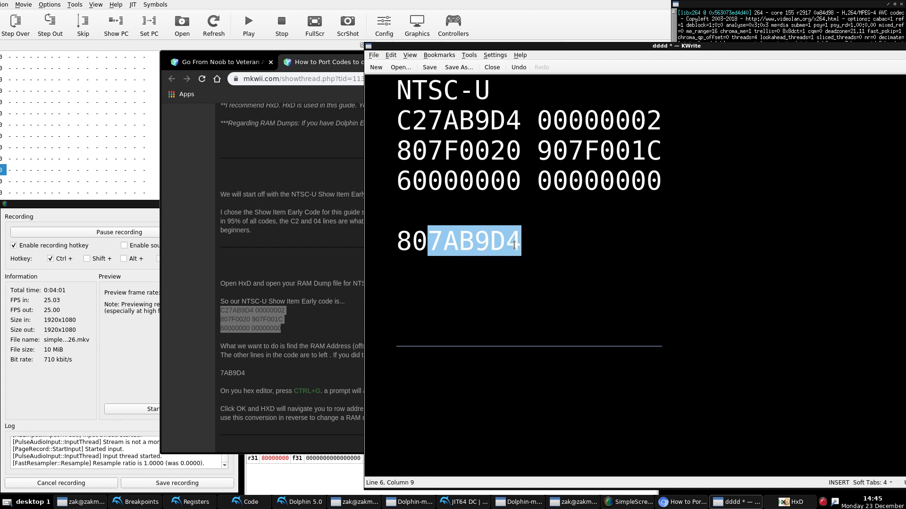
mouse_move(500, 256)
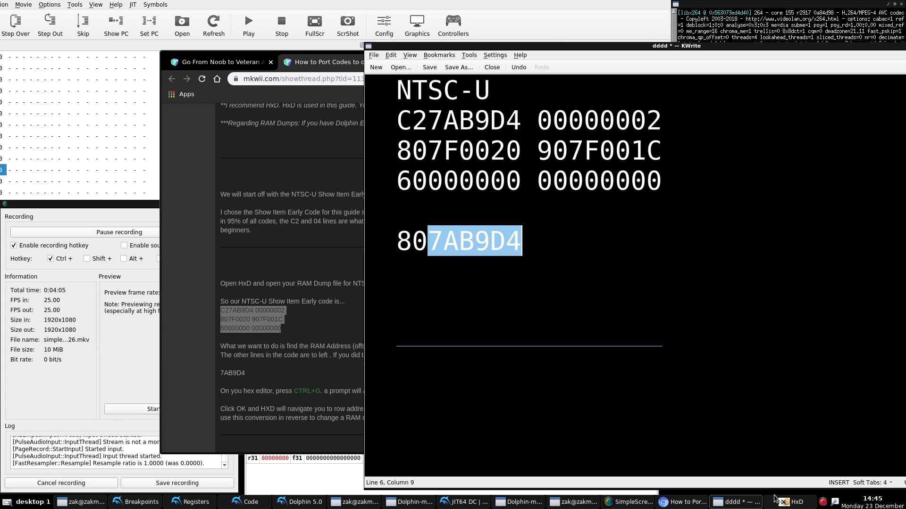
- Load the NTSC-U and PAL RAM Dump.bin files into HxD and enter offset 7AB9D4 in Goto
left_click(794, 501)
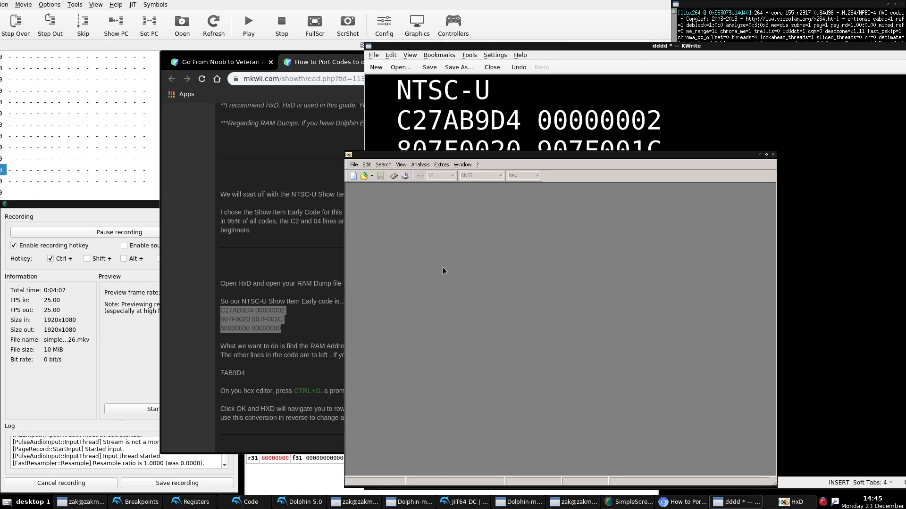
left_click(363, 175)
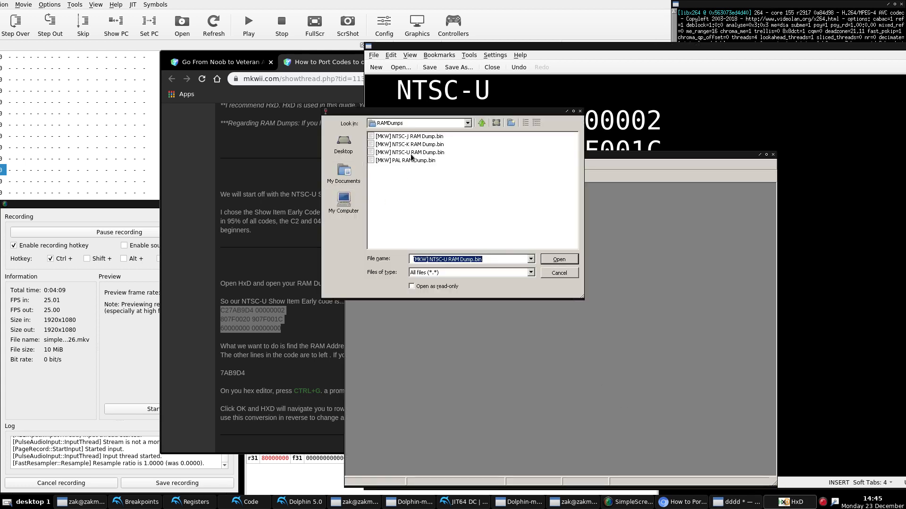
left_click(410, 161)
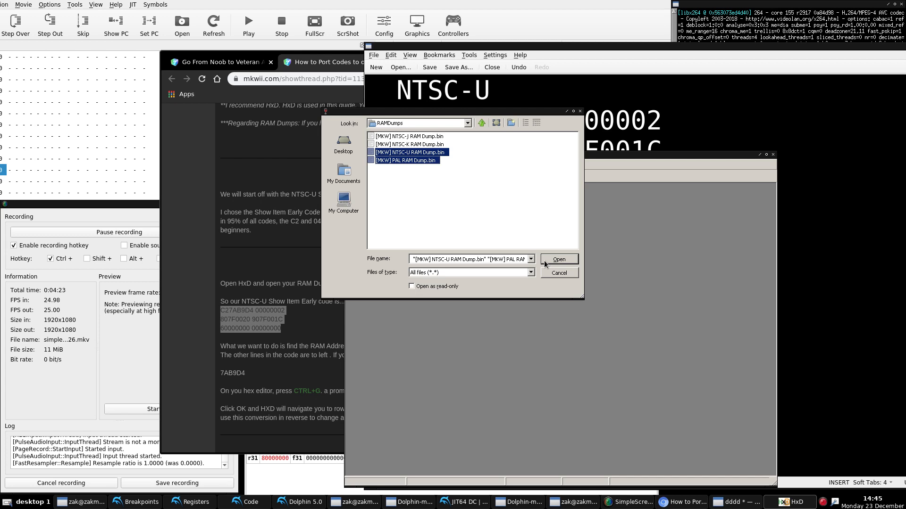
left_click(557, 259)
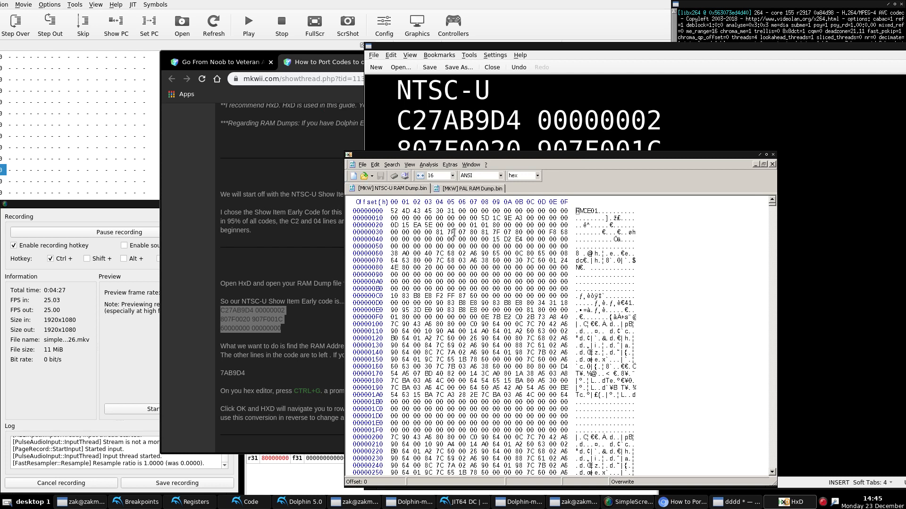
left_click(463, 261)
type("7AB9D4")
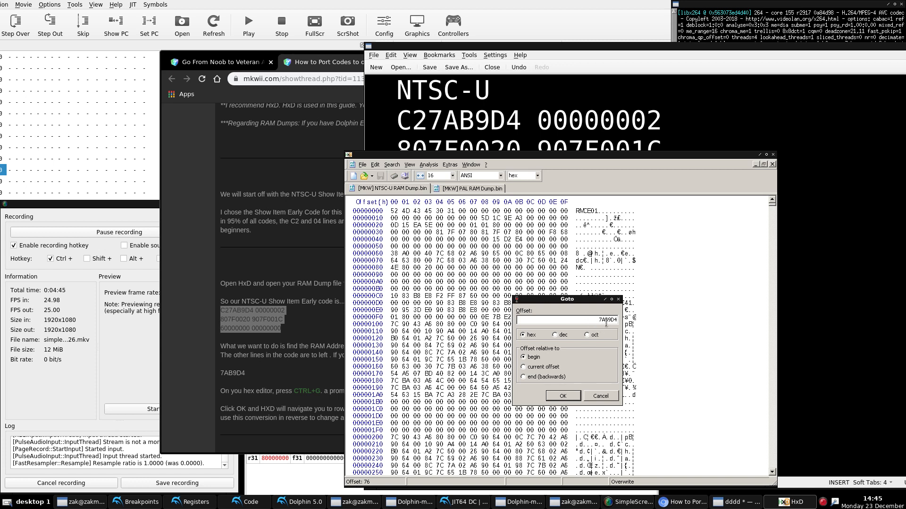
- Jump to 7AB9D4 in the NTSC-U dump, mark bytes 90 7F 00 1C, then move to the PAL dump
left_click(561, 395)
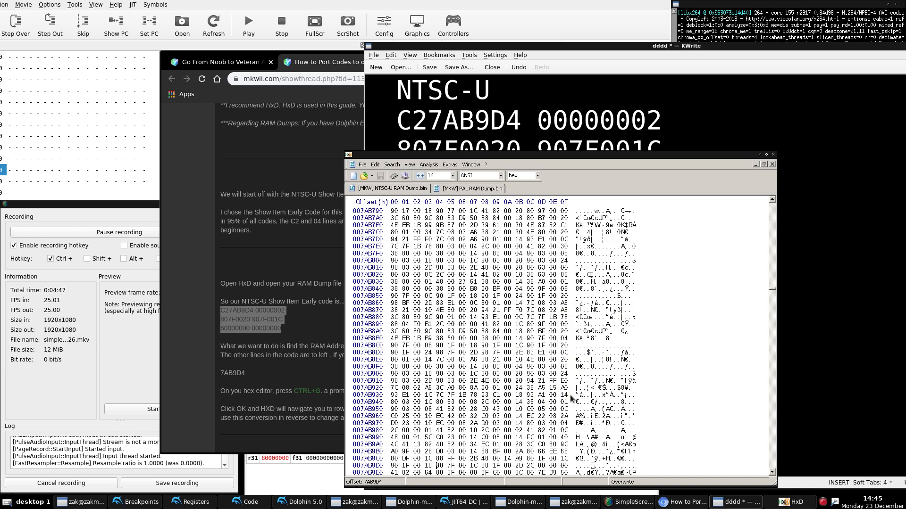
scroll("down", 3)
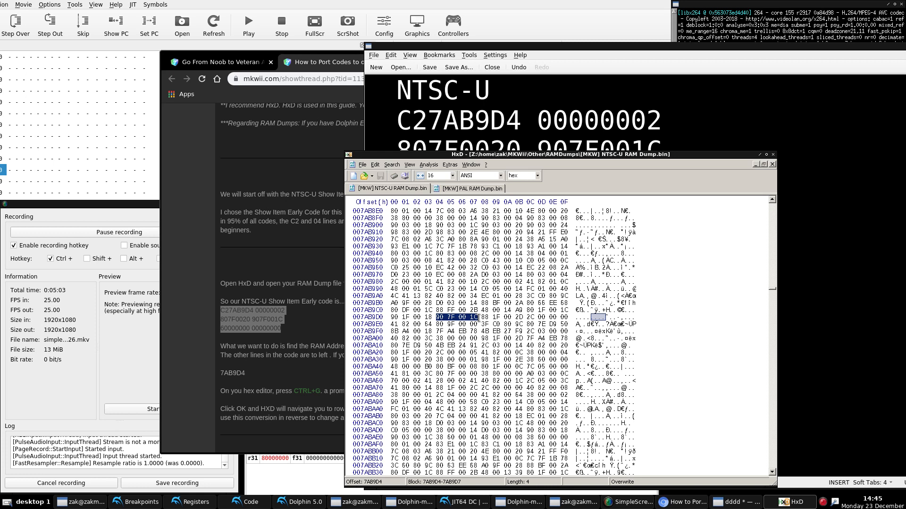
scroll("down", 3)
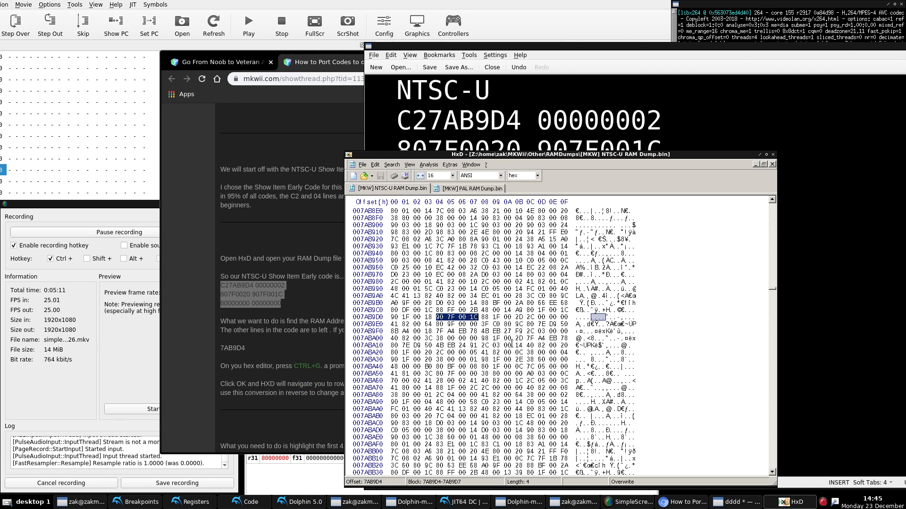
left_click(469, 189)
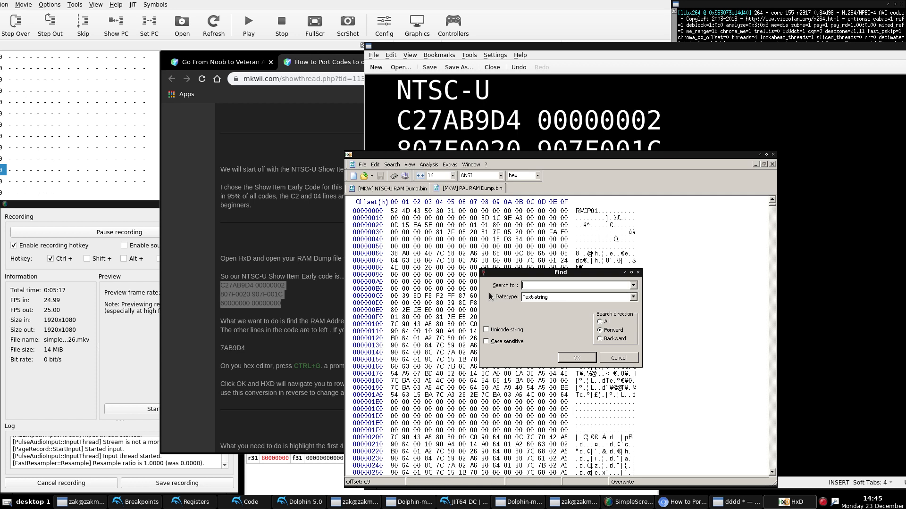
mouse_move(537, 300)
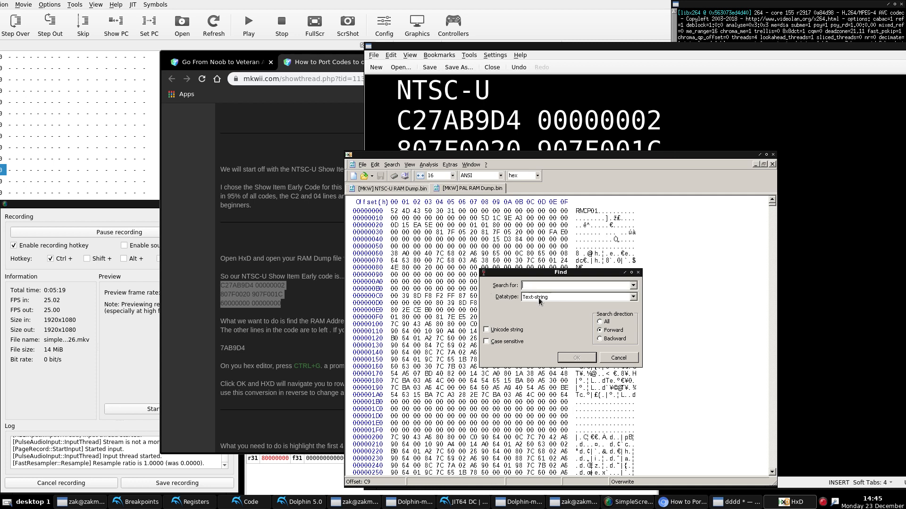
- Search the PAL dump for 90 7F 00 1C as Hex-values
type("90 7F 00 1C")
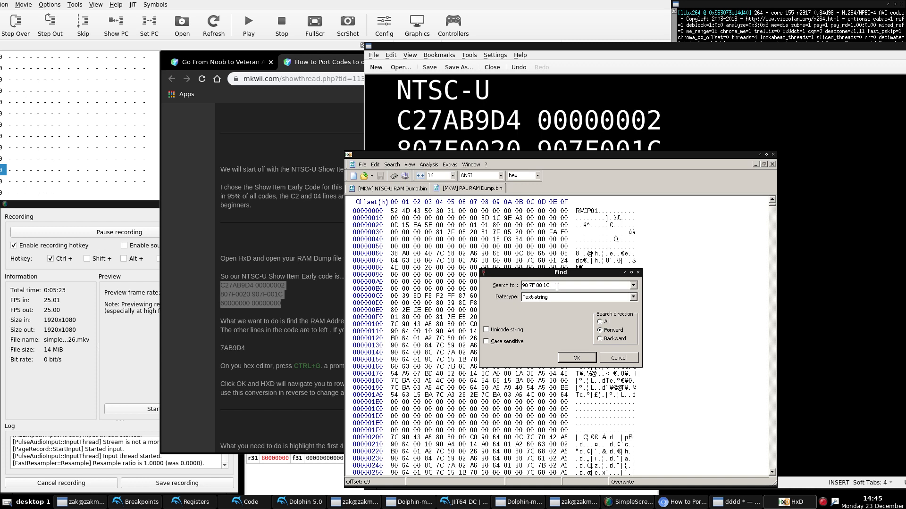
left_click(633, 297)
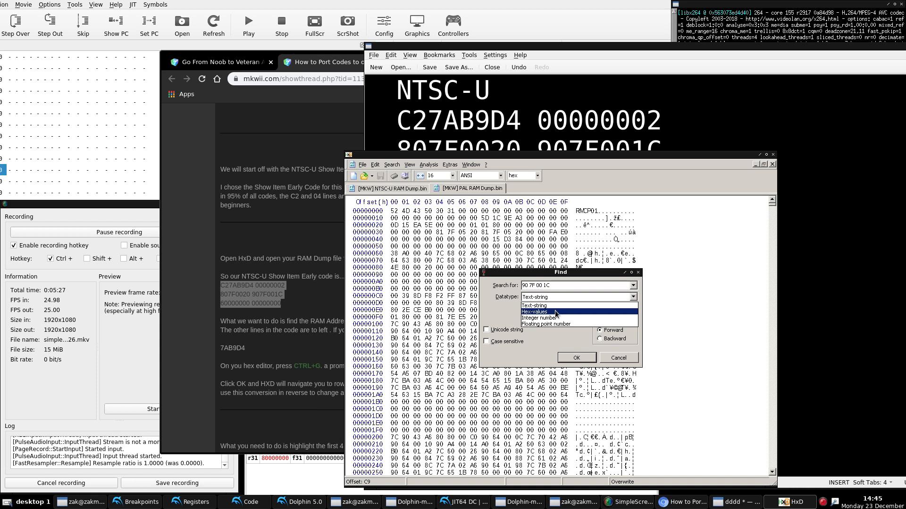
left_click(536, 312)
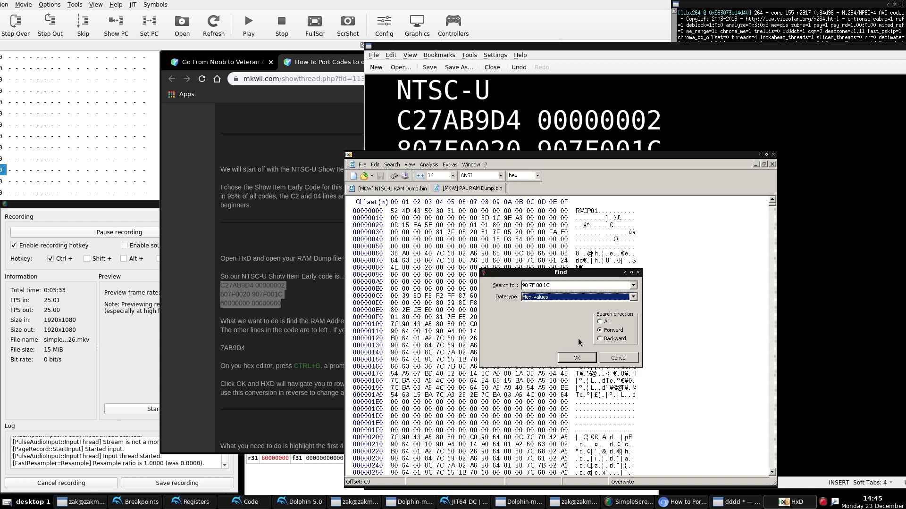
mouse_move(605, 359)
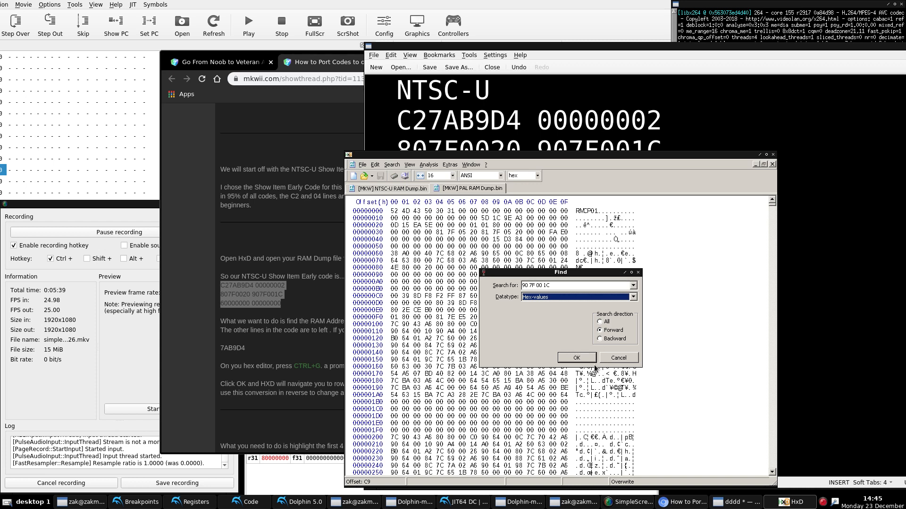
left_click(574, 358)
type("807AB9D4")
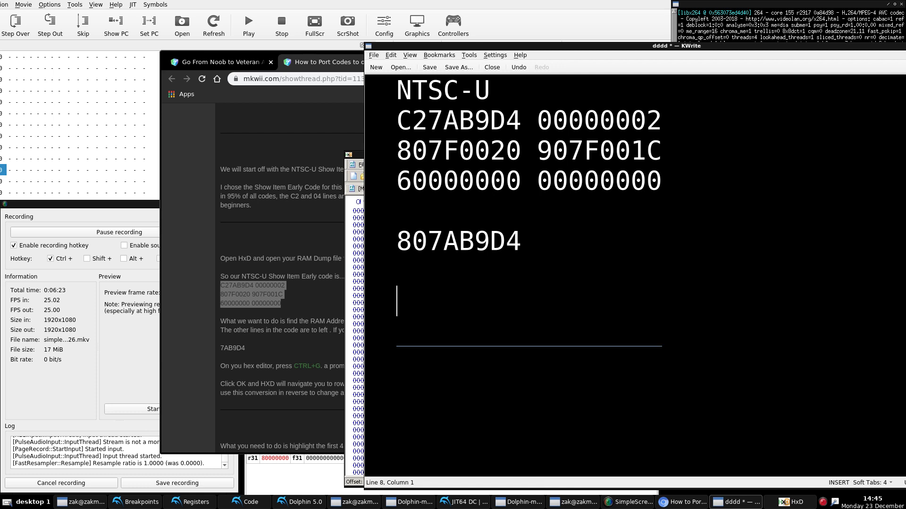
- Record candidate PAL address 800F4410 in KWrite and select its 0F4410 digits
type("800F441")
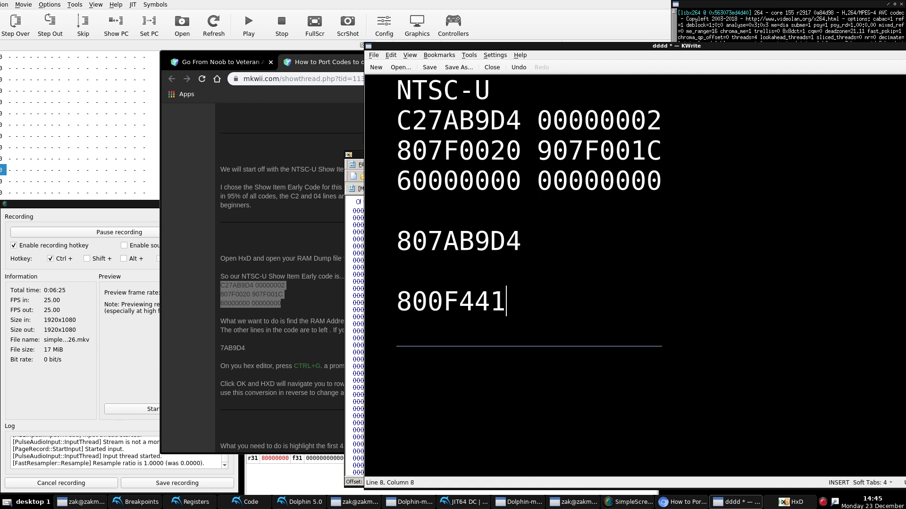
type("0")
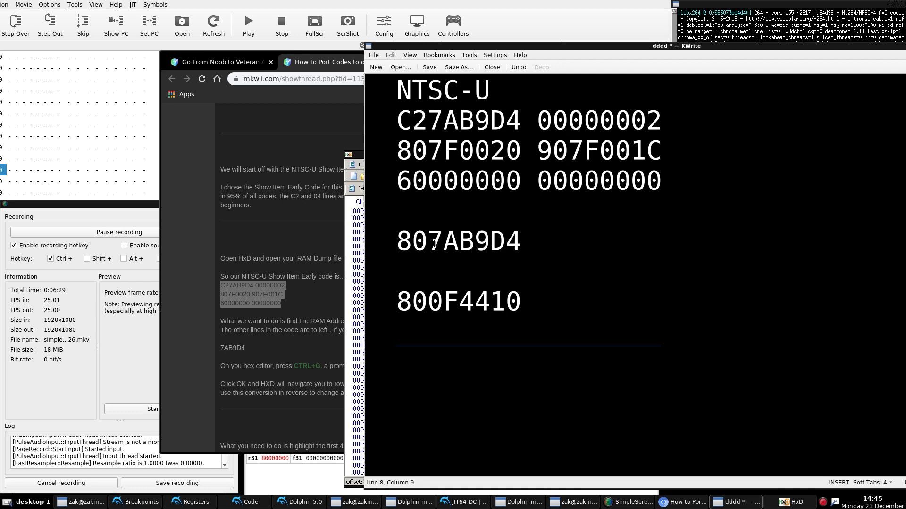
left_click(398, 272)
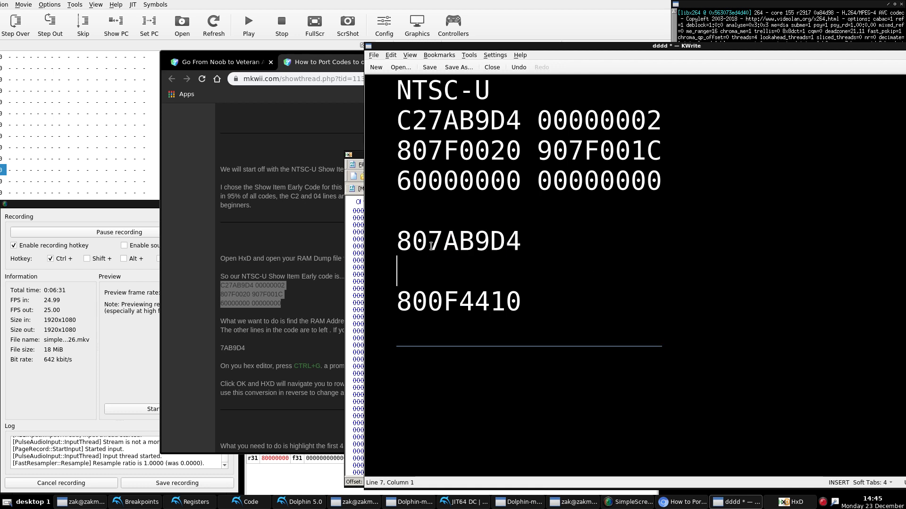
left_click(500, 254)
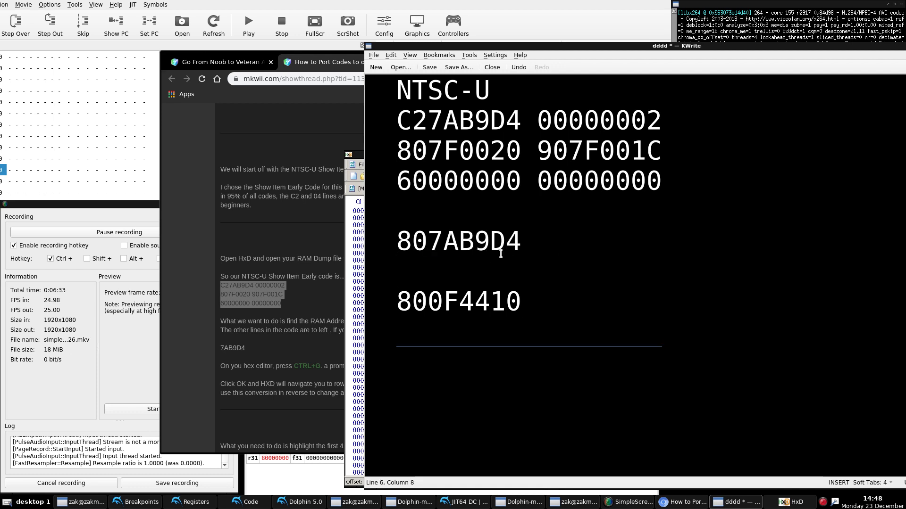
left_click(427, 301)
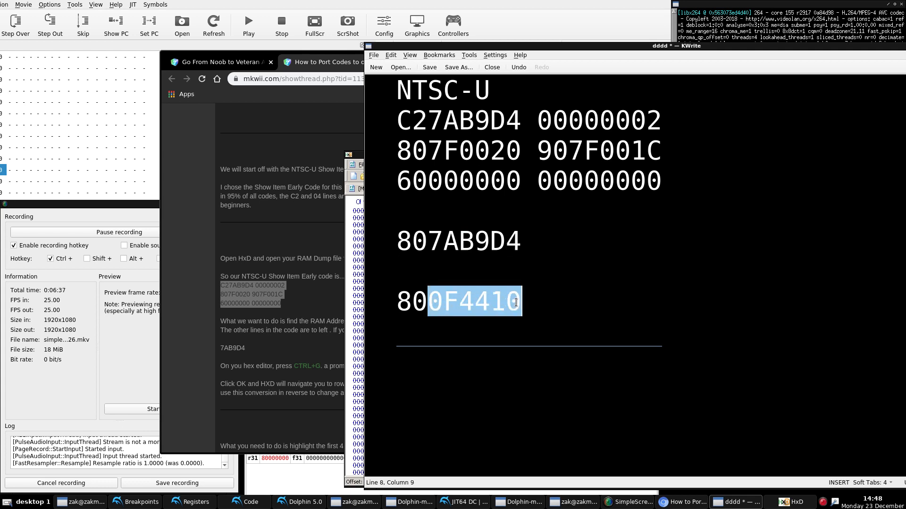
left_click(783, 501)
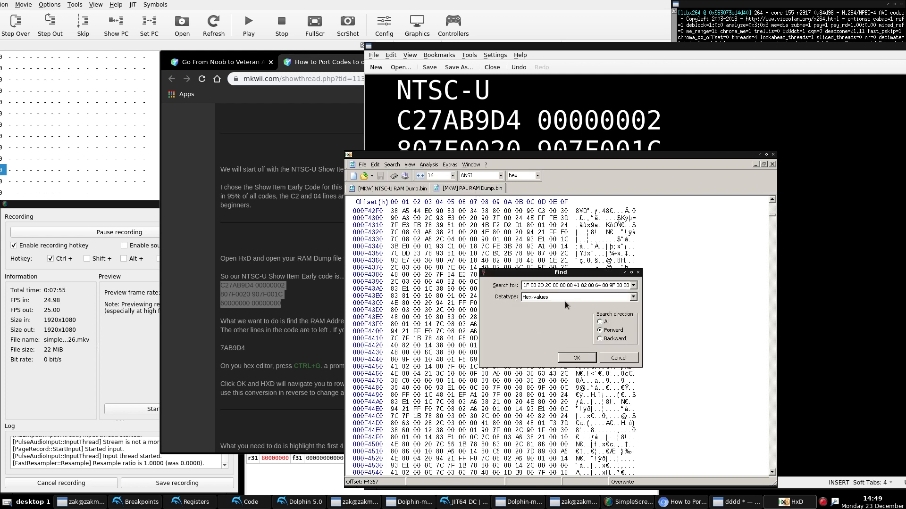
- Run the longer byte-sequence search across the whole PAL dump with direction All
left_click(600, 322)
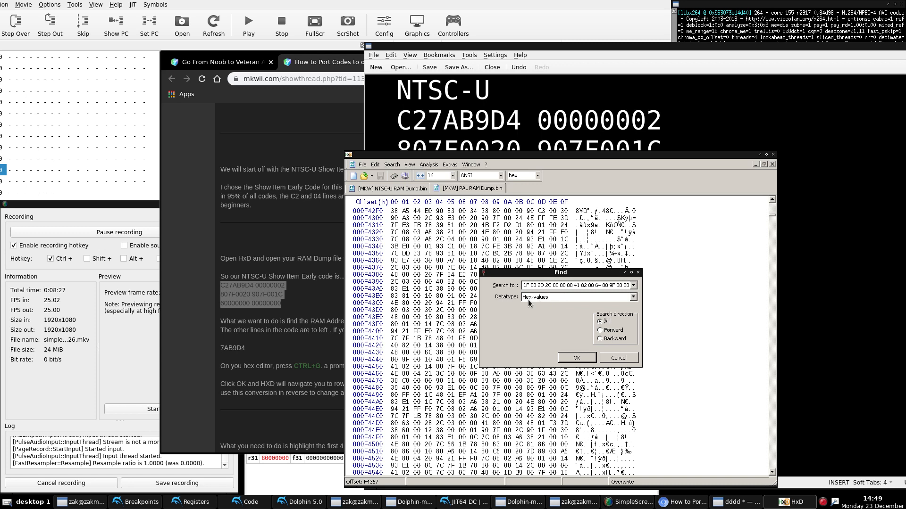
mouse_move(588, 352)
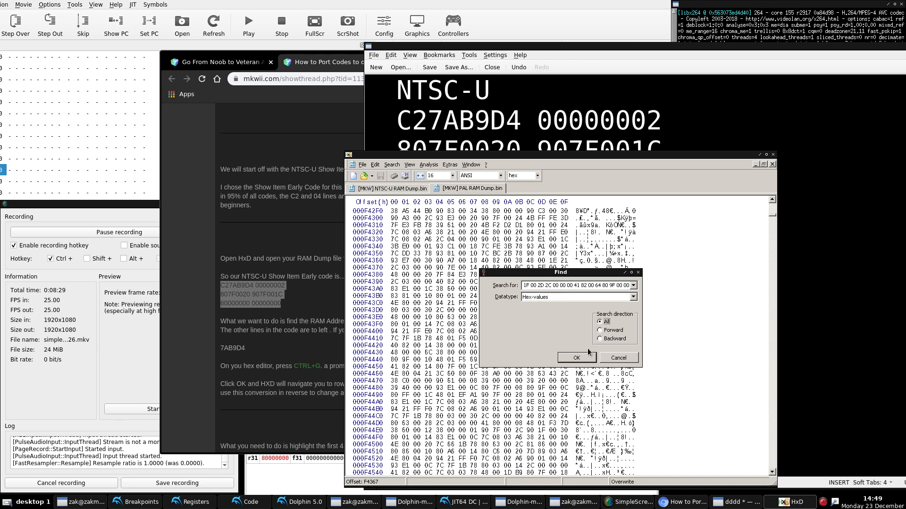
left_click(576, 357)
type("807B")
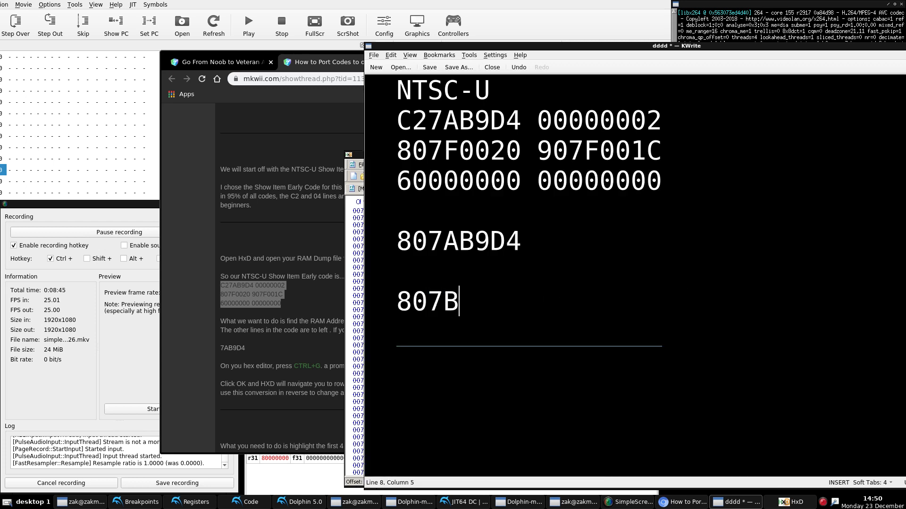
- Complete the PAL address as 807BA434 in KWrite and return to the PAL dump in HxD
type("A434")
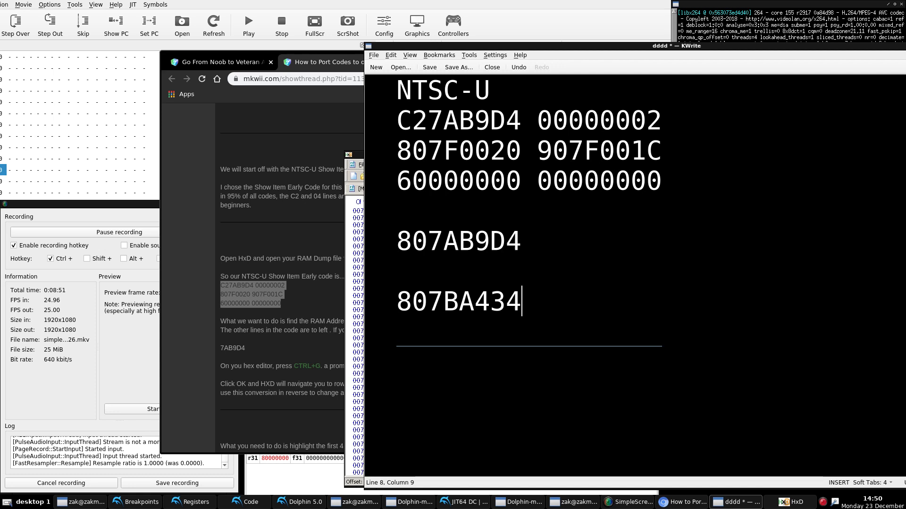
left_click(793, 501)
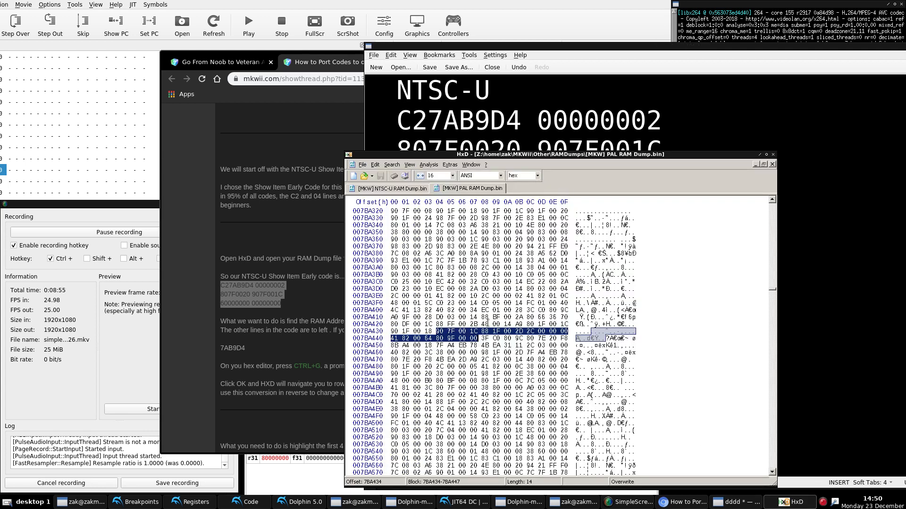
left_click(391, 164)
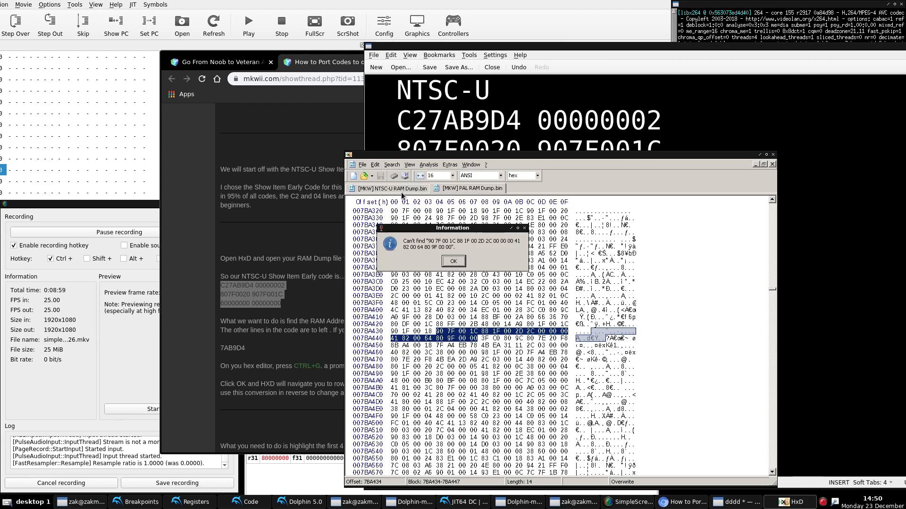
left_click(453, 261)
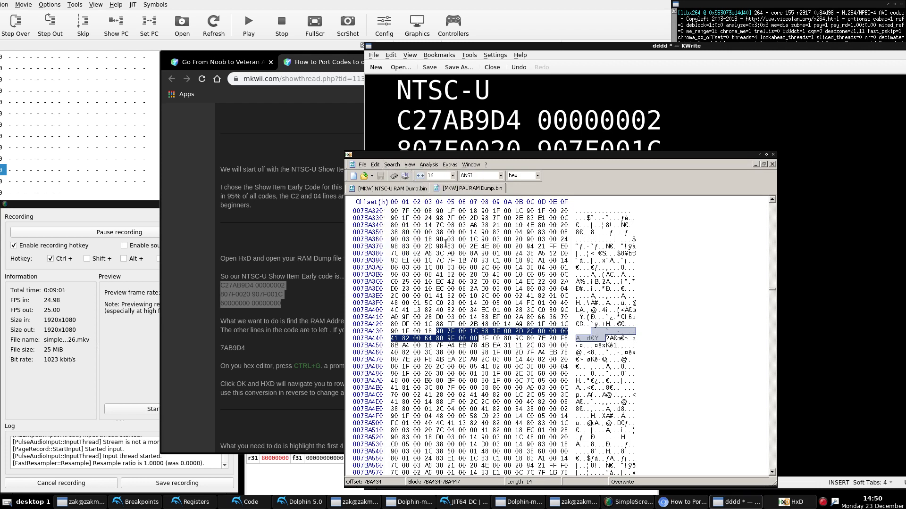
left_click(392, 164)
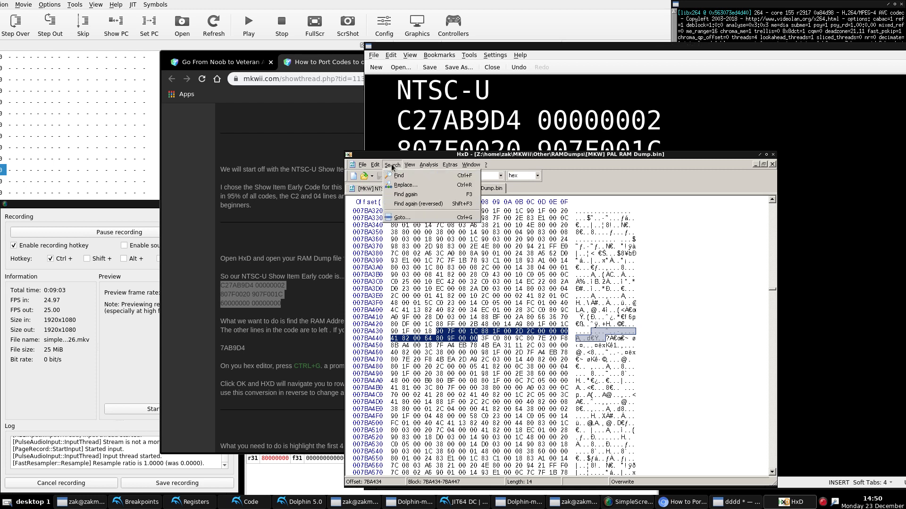
mouse_move(405, 194)
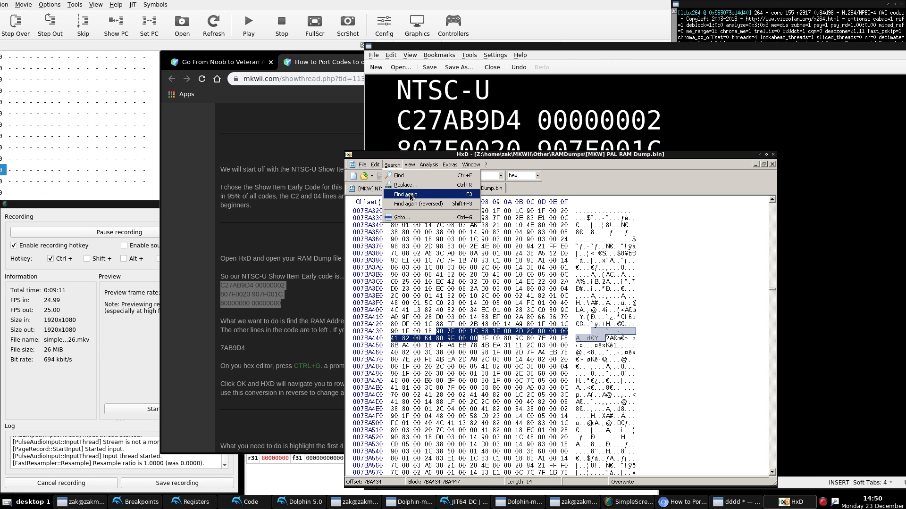
left_click(405, 194)
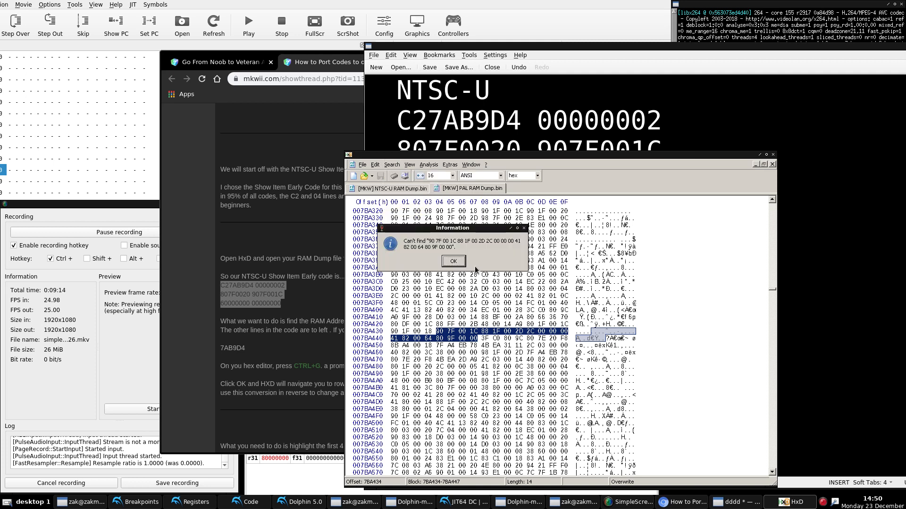
left_click(453, 261)
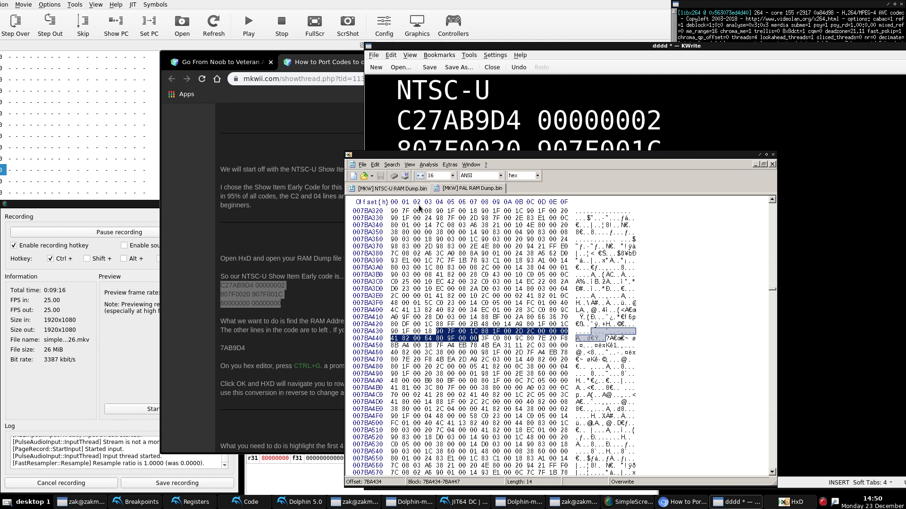
left_click(392, 164)
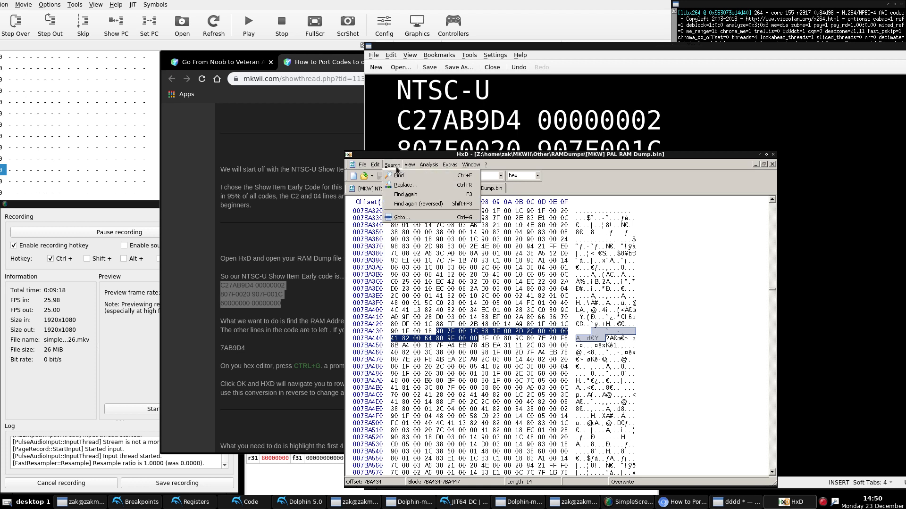
mouse_move(416, 204)
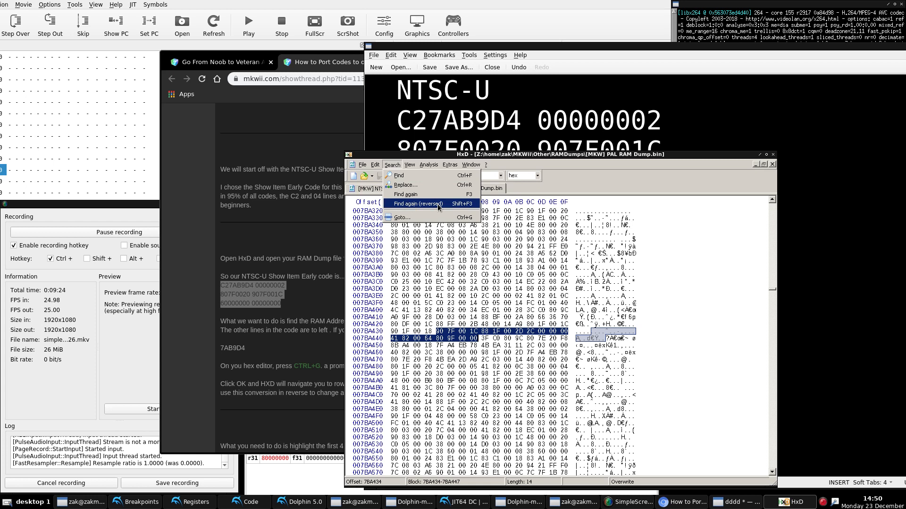
left_click(415, 204)
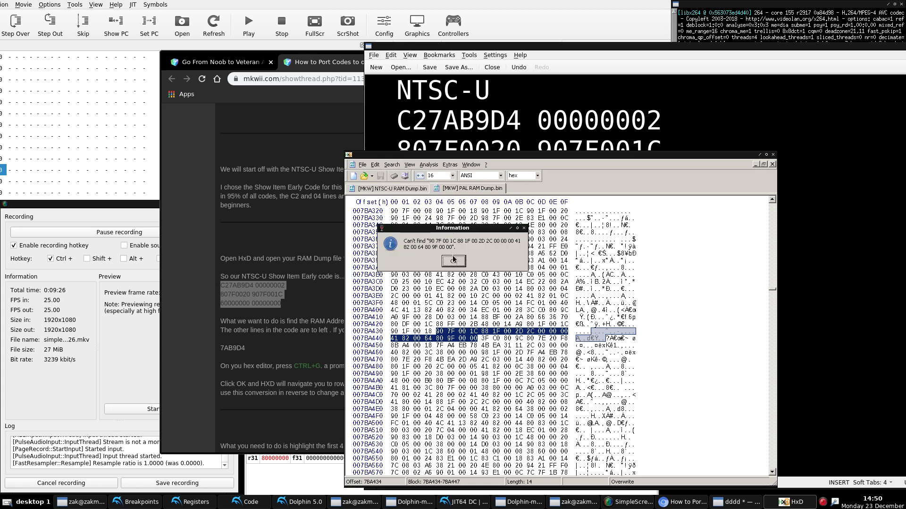
left_click(453, 260)
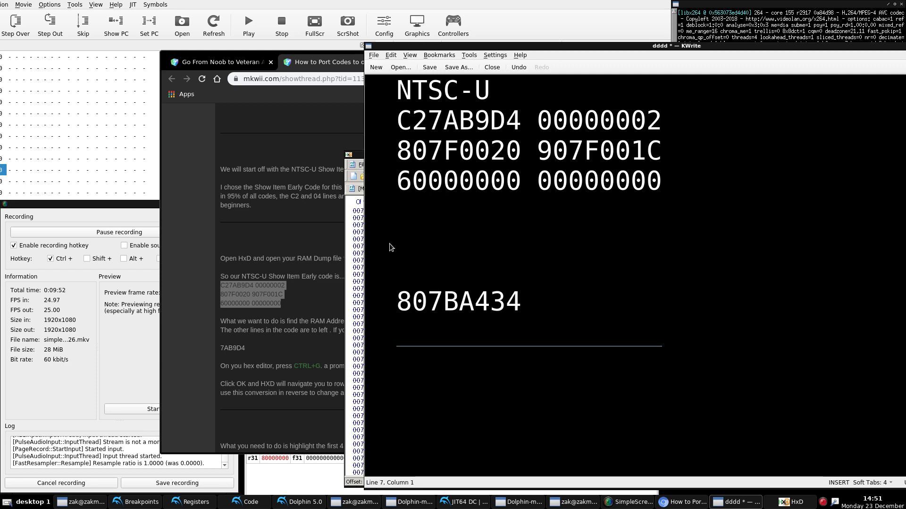
- Label the line PAL, make the address C27BA434 and paste the remaining code lines after it
type("PAL")
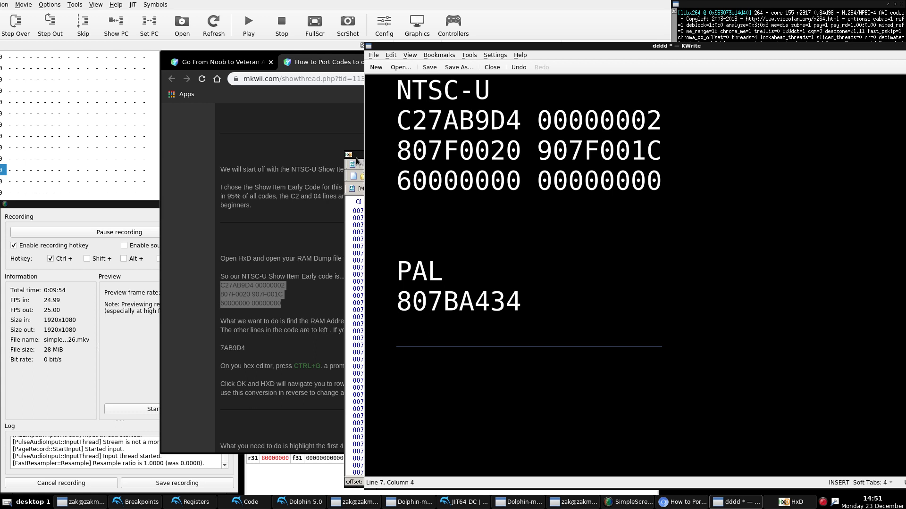
left_click(787, 502)
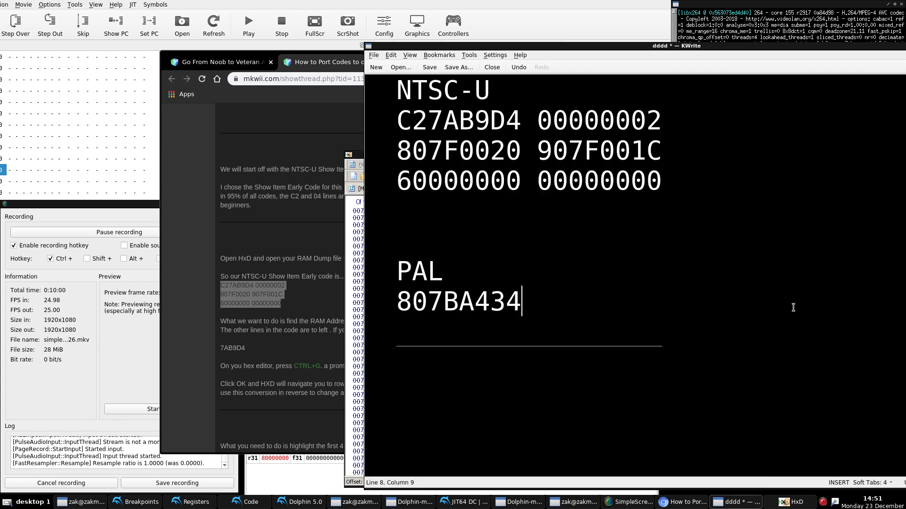
mouse_move(556, 284)
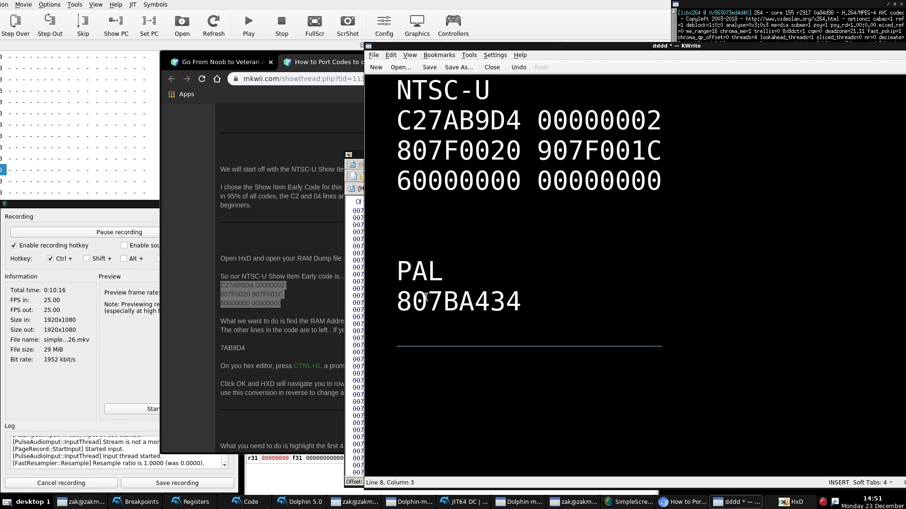
type("C2")
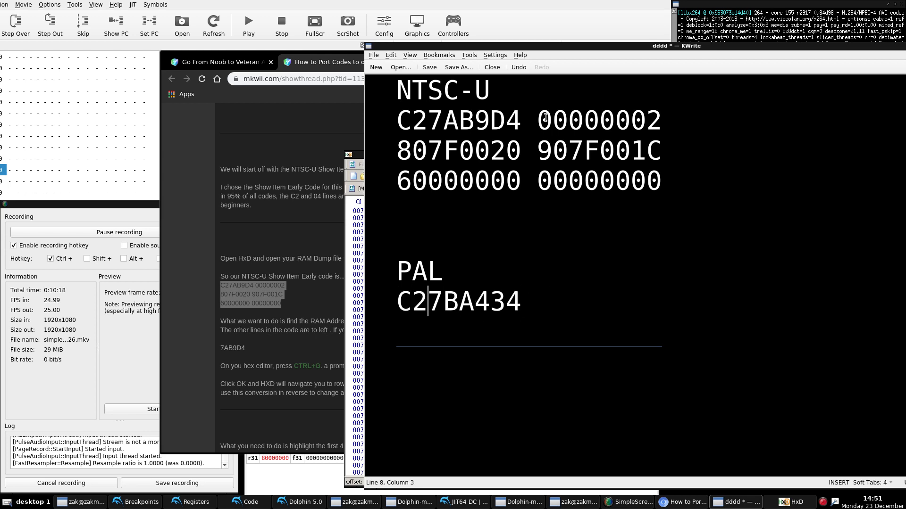
right_click(625, 167)
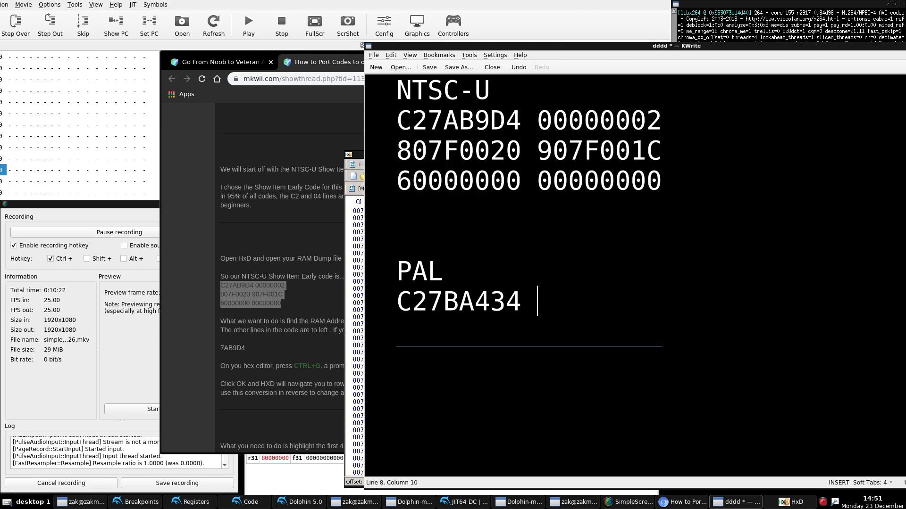
- Title the entry 'PAL show item early'
type("sh")
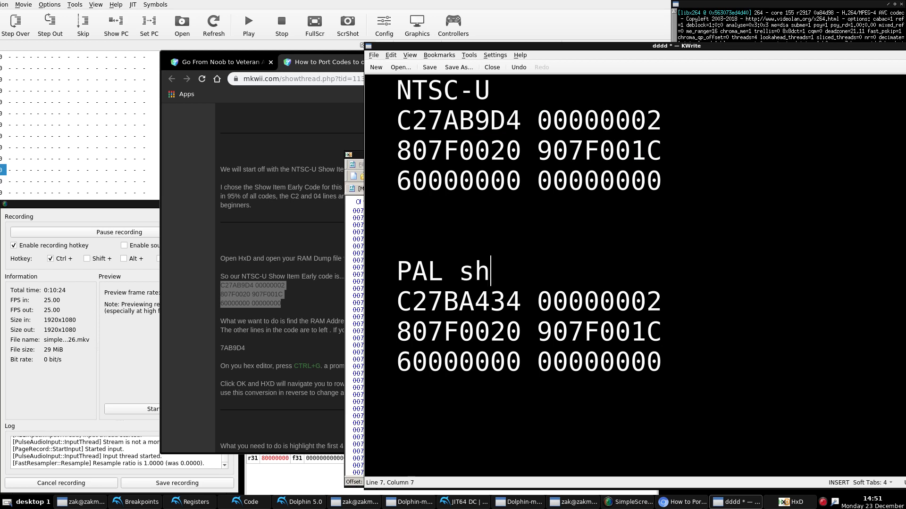
type("ow item ear")
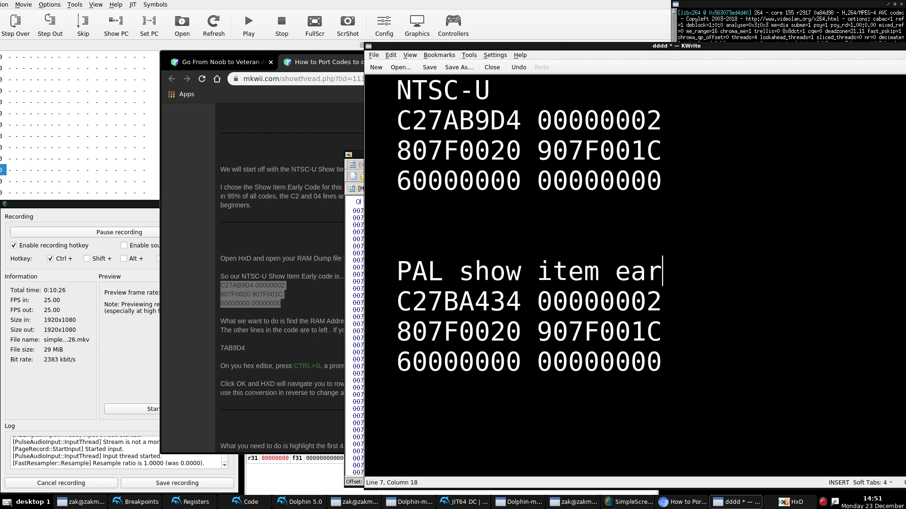
type("ly")
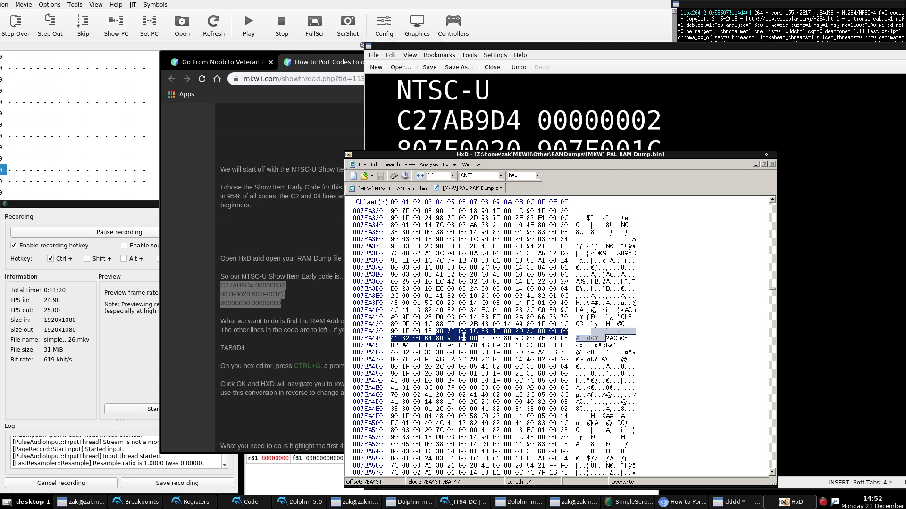
left_click(391, 165)
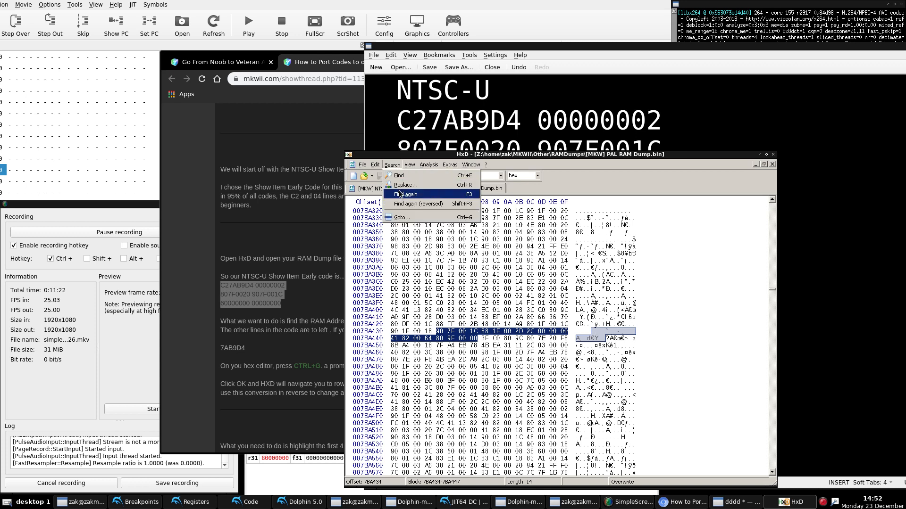
left_click(472, 164)
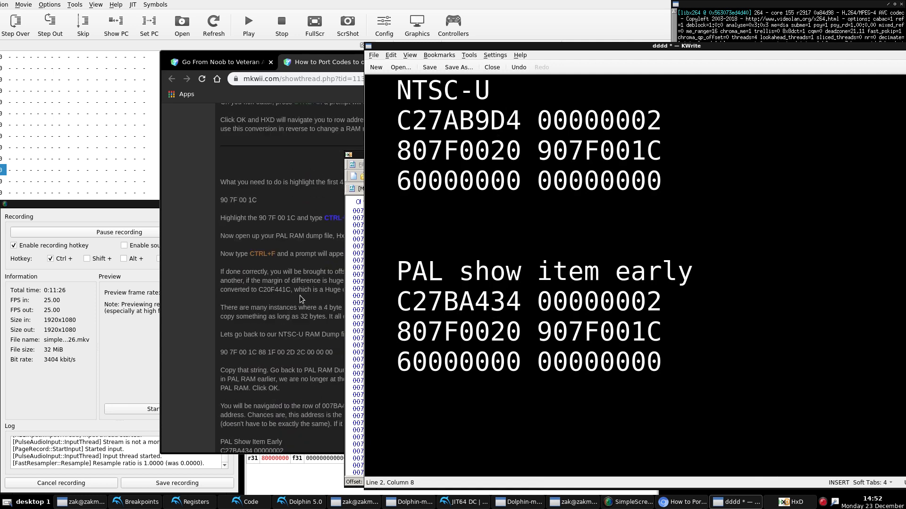
scroll("down", 3)
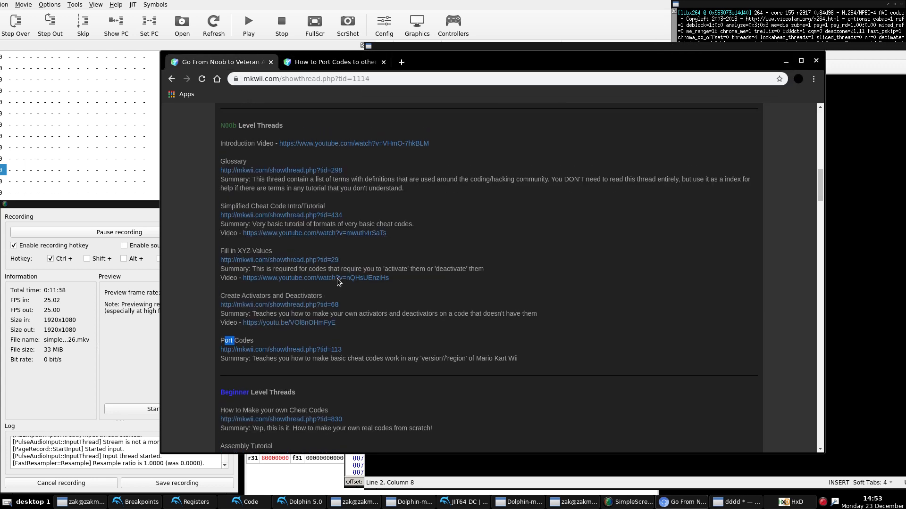
- Scroll the forum guide up to the Noob Level Threads heading
scroll("up", 3)
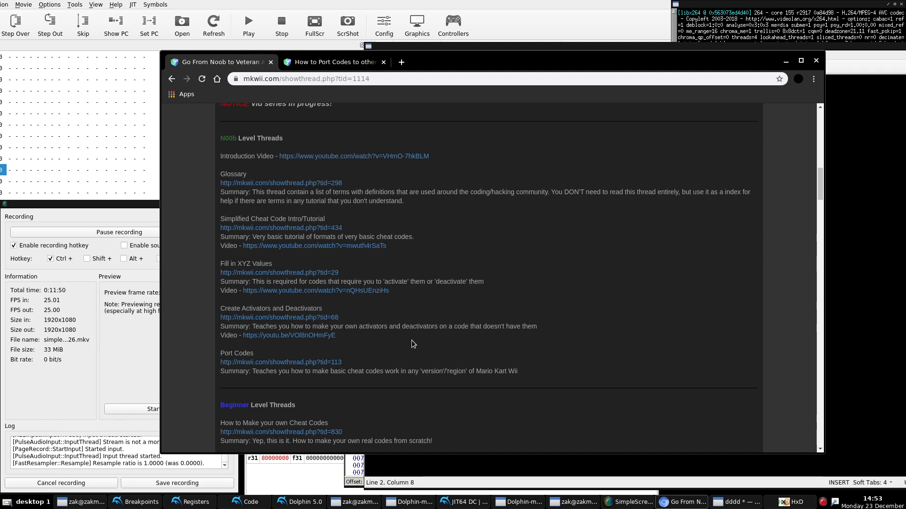
mouse_move(473, 324)
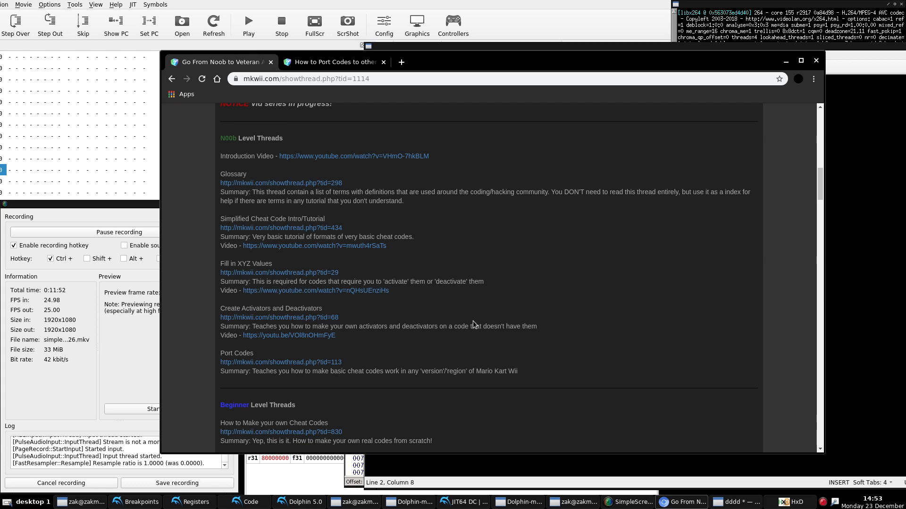
mouse_move(304, 181)
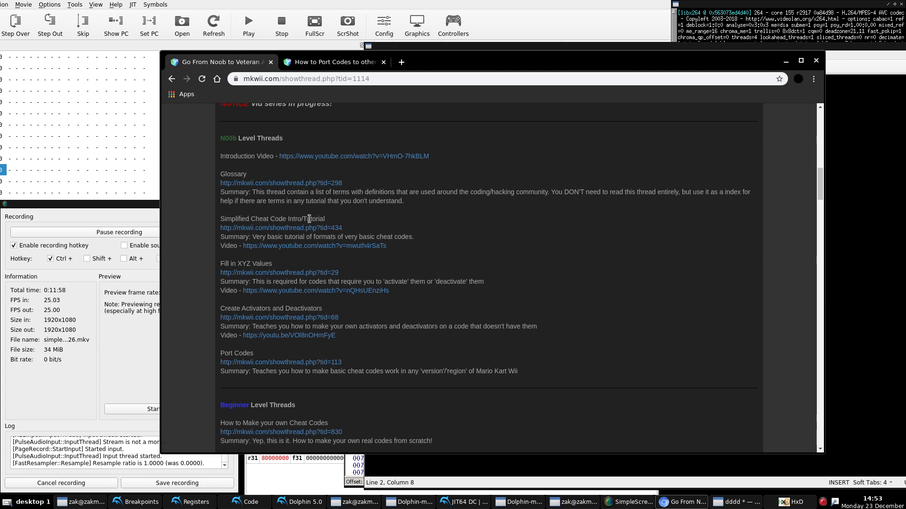
mouse_move(279, 272)
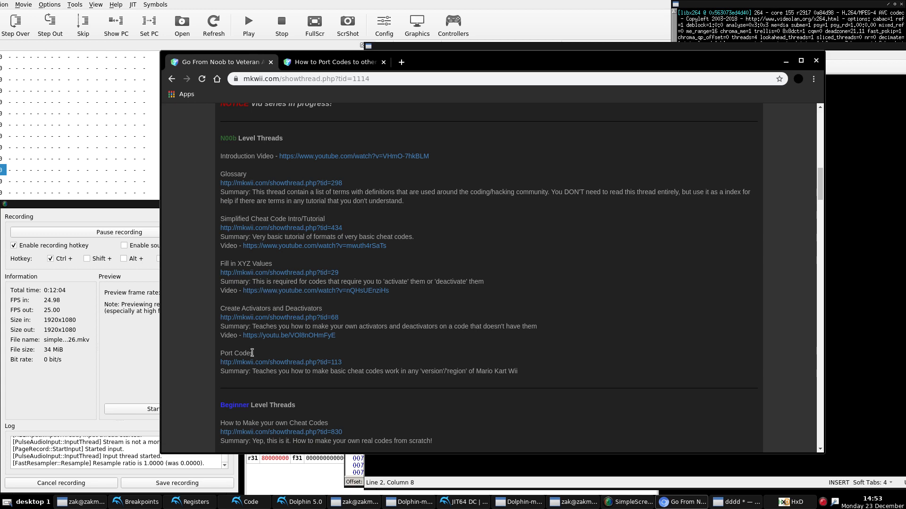
- Scroll the forum guide down to the Beginner Level Threads list
scroll("down", 3)
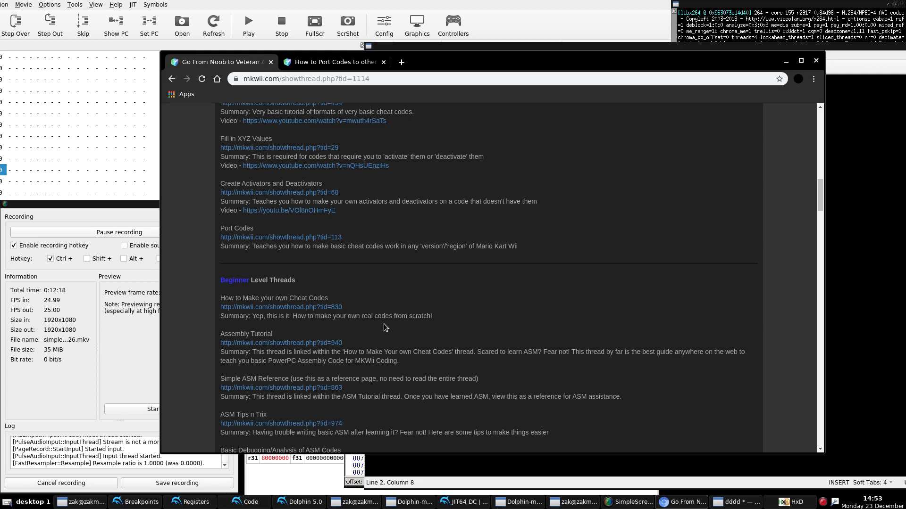
mouse_move(209, 358)
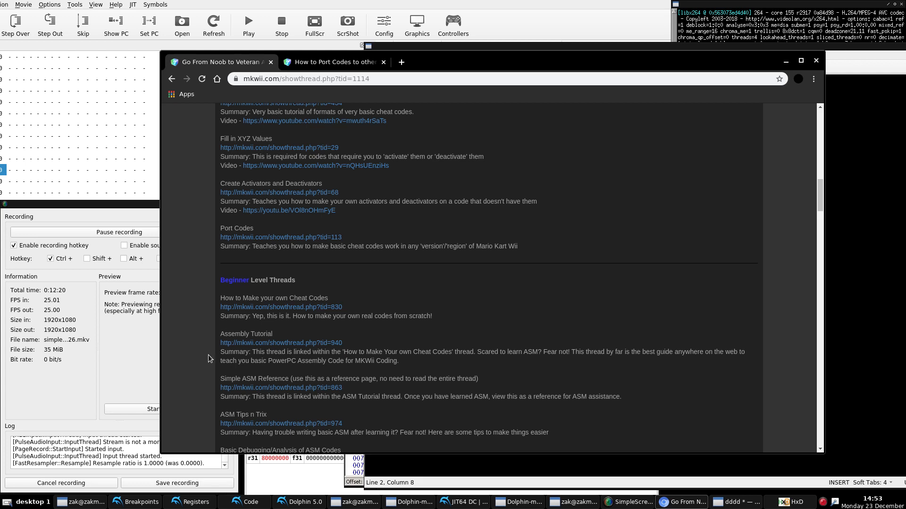